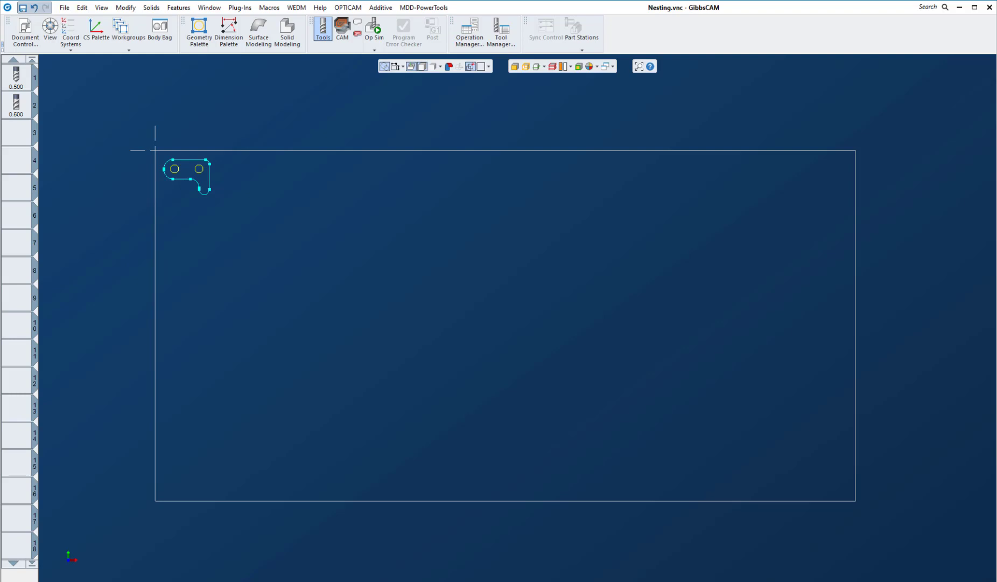
{"action": "mouse_move", "coordinate": [739, 171]}
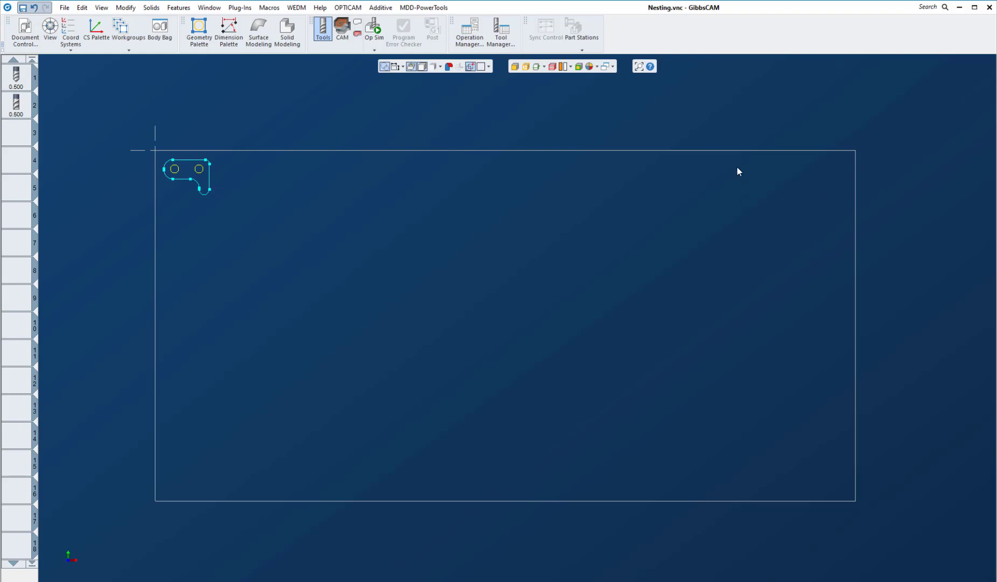
{"action": "mouse_move", "coordinate": [337, 122]}
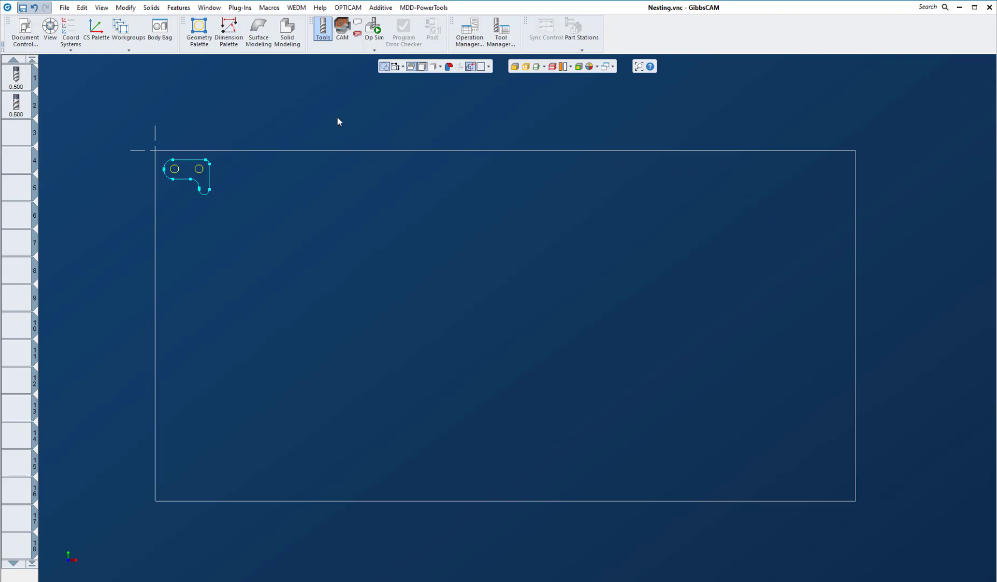
Step: Duplicate the widget part 11 times, translated 3.25 in X, forming a row of 12
{"action": "left_click", "coordinate": [269, 7]}
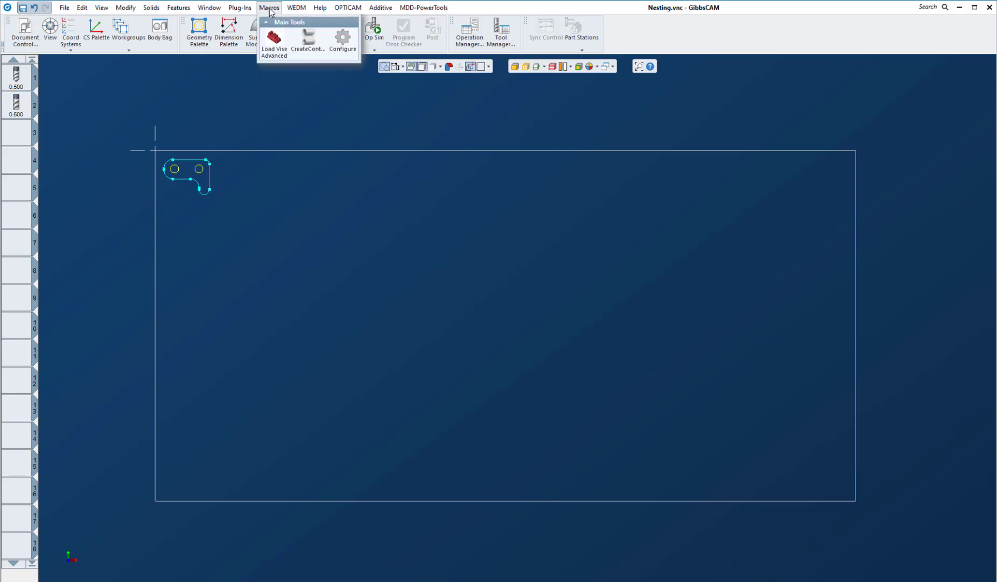
{"action": "mouse_move", "coordinate": [255, 130]}
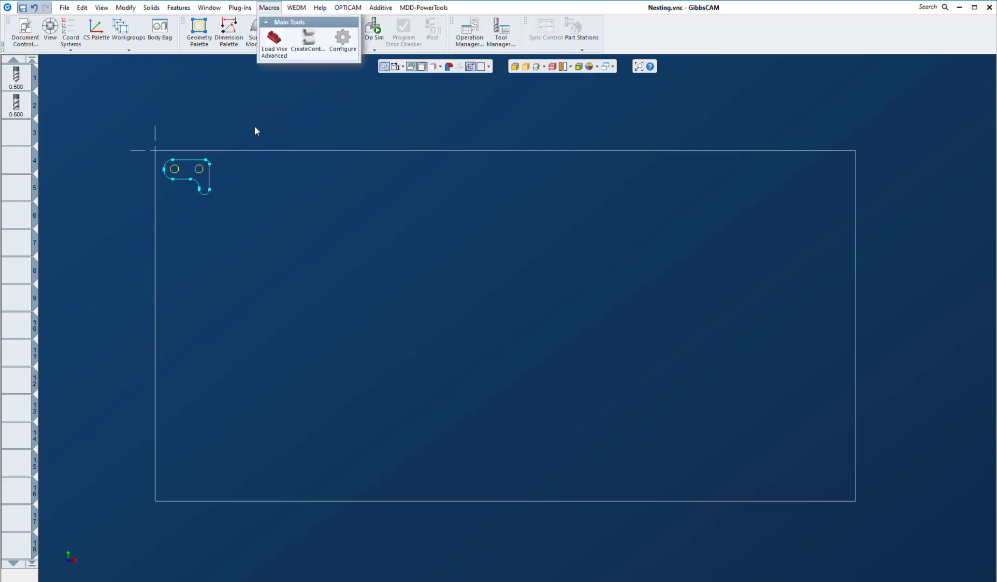
{"action": "mouse_move", "coordinate": [740, 125]}
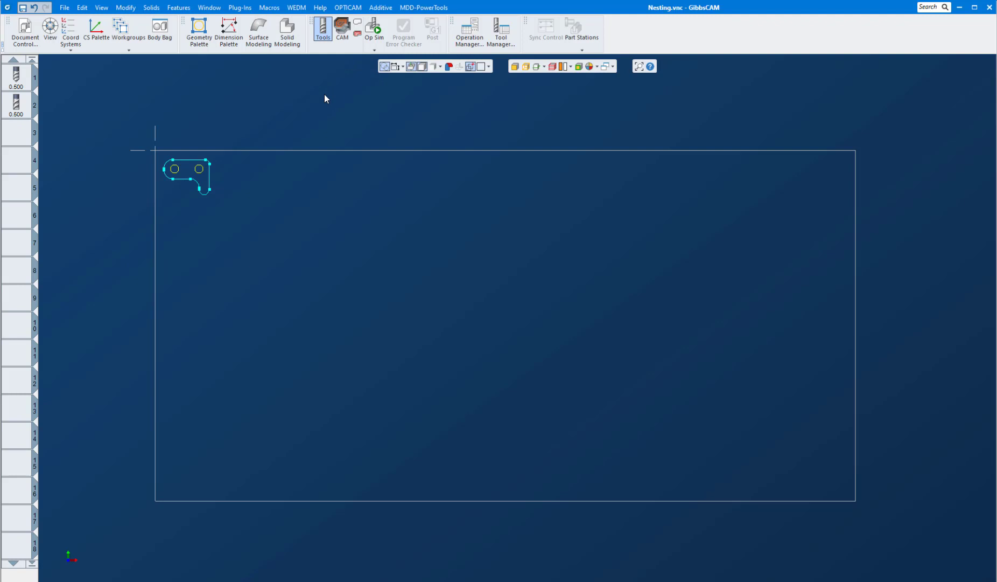
{"action": "mouse_move", "coordinate": [301, 104]}
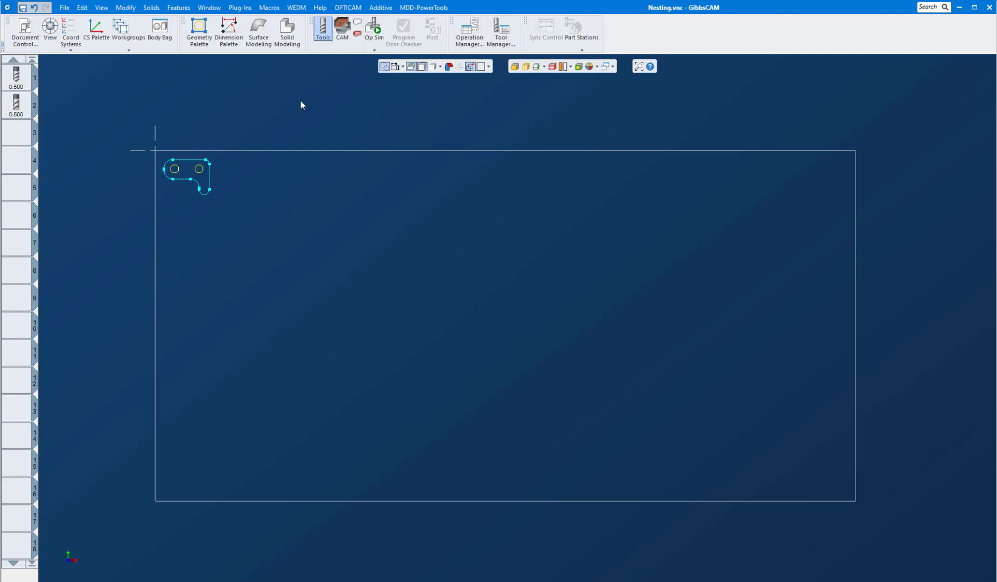
{"action": "mouse_move", "coordinate": [123, 149]}
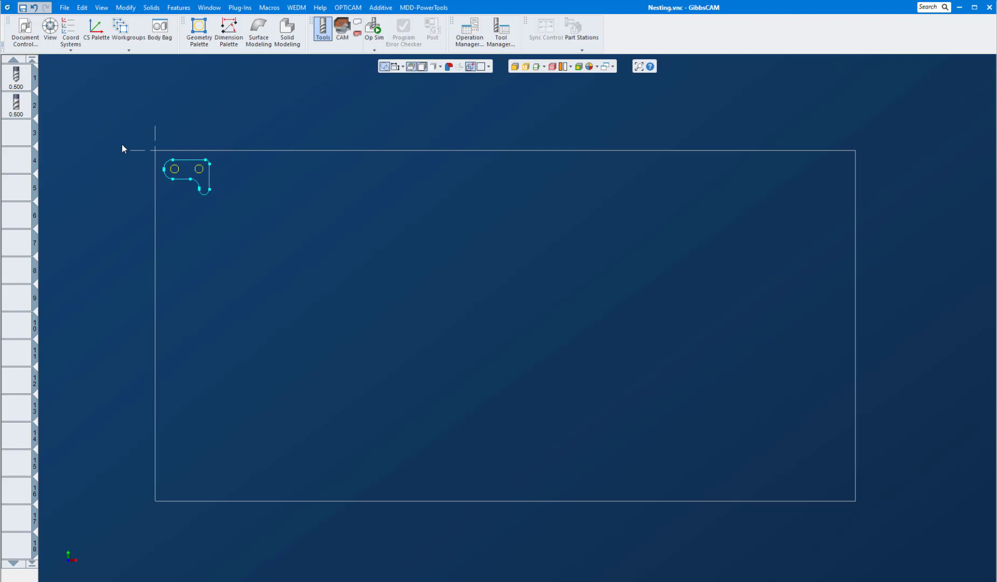
{"action": "mouse_move", "coordinate": [141, 145]}
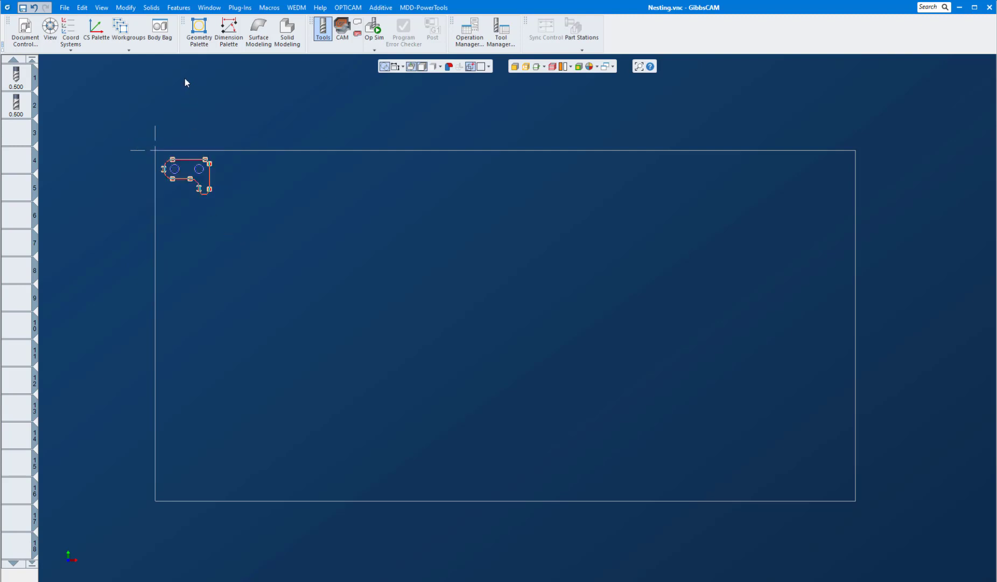
{"action": "left_click", "coordinate": [126, 7]}
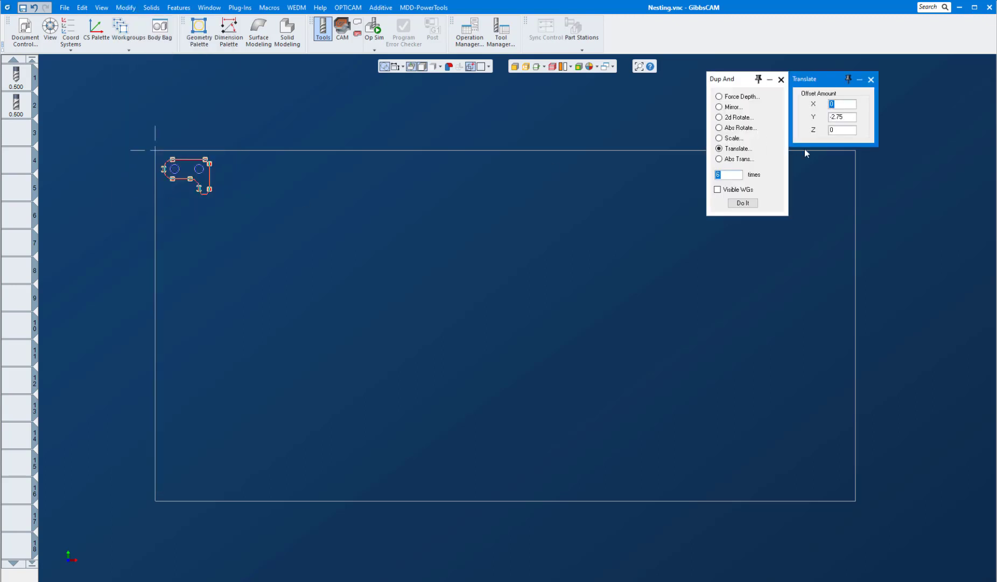
{"action": "mouse_move", "coordinate": [741, 127]}
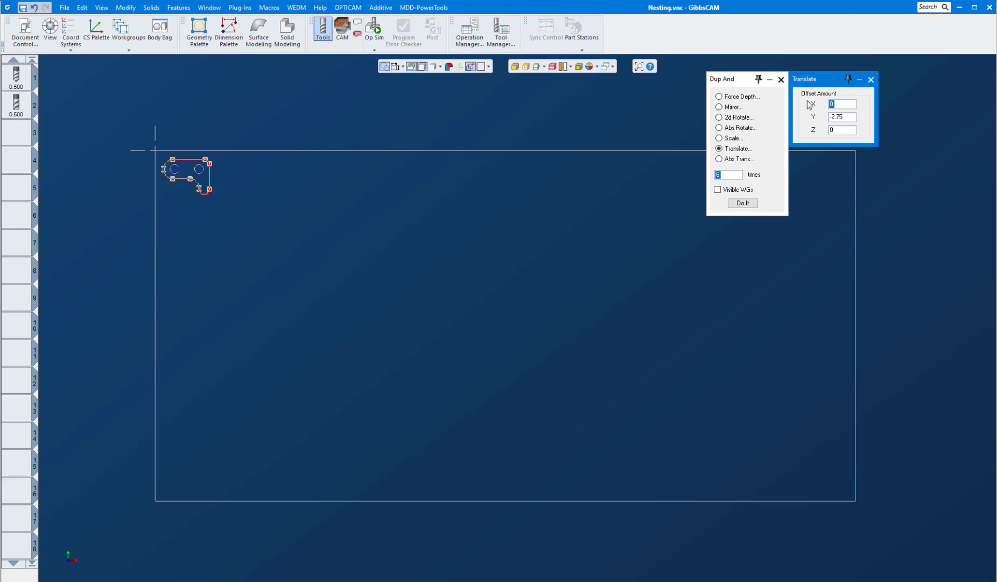
{"action": "type", "text": "3.25"}
{"action": "left_click", "coordinate": [729, 174]}
{"action": "type", "text": "11"}
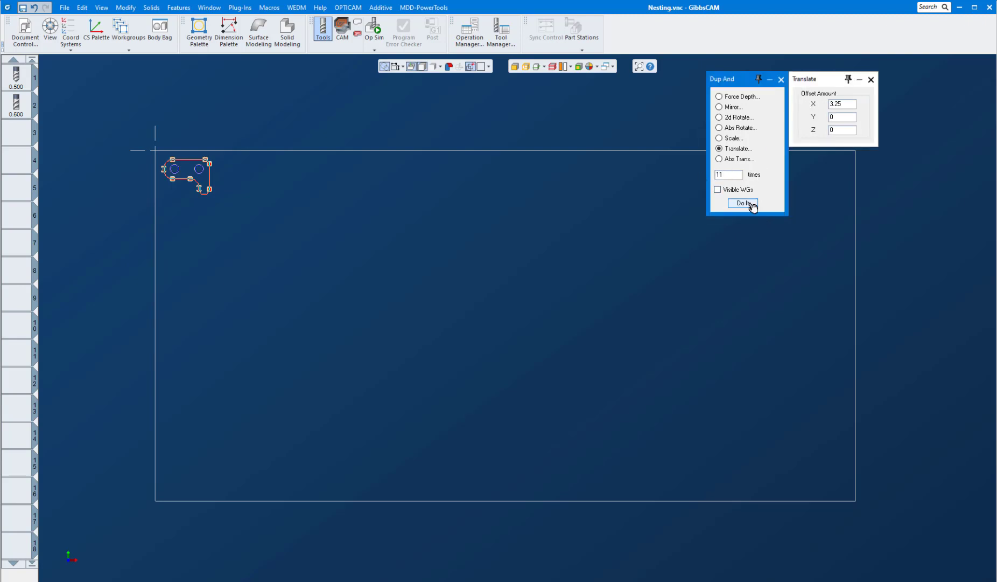
{"action": "left_click", "coordinate": [741, 203]}
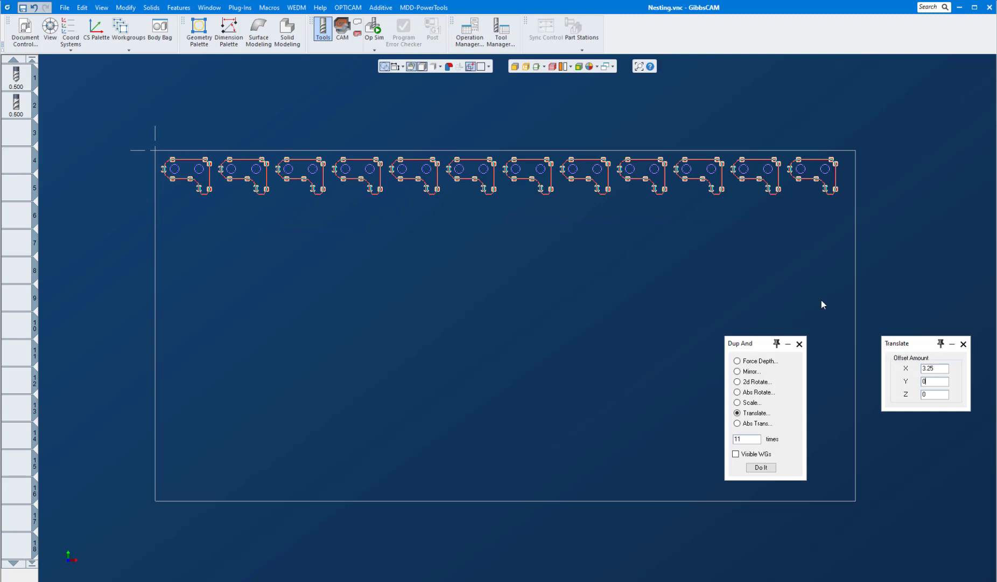
Step: Copy the row 6 times at Y -2.75 for a 12-by-7 grid, then close the dialogs
{"action": "triple_click", "coordinate": [934, 368]}
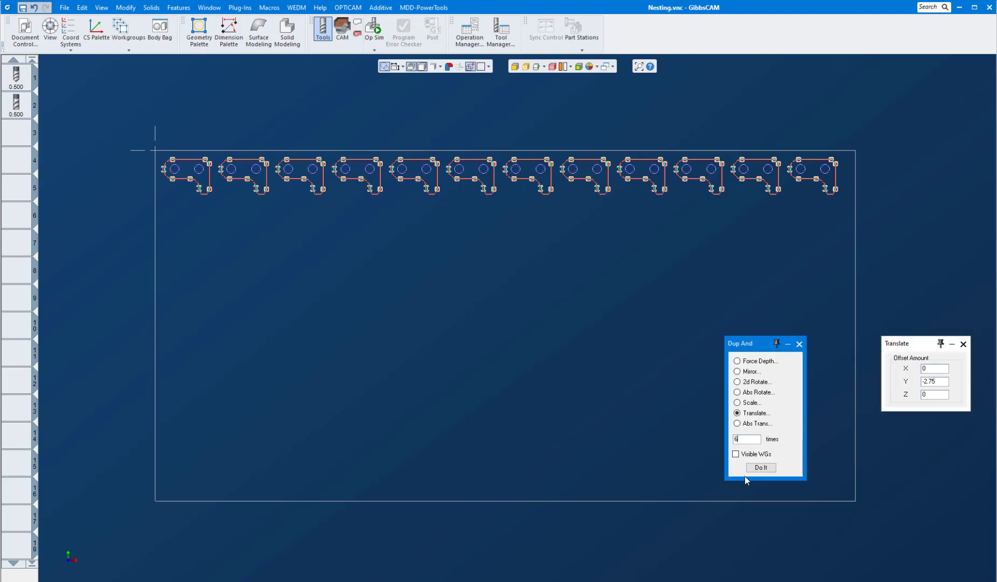
{"action": "left_click", "coordinate": [760, 467]}
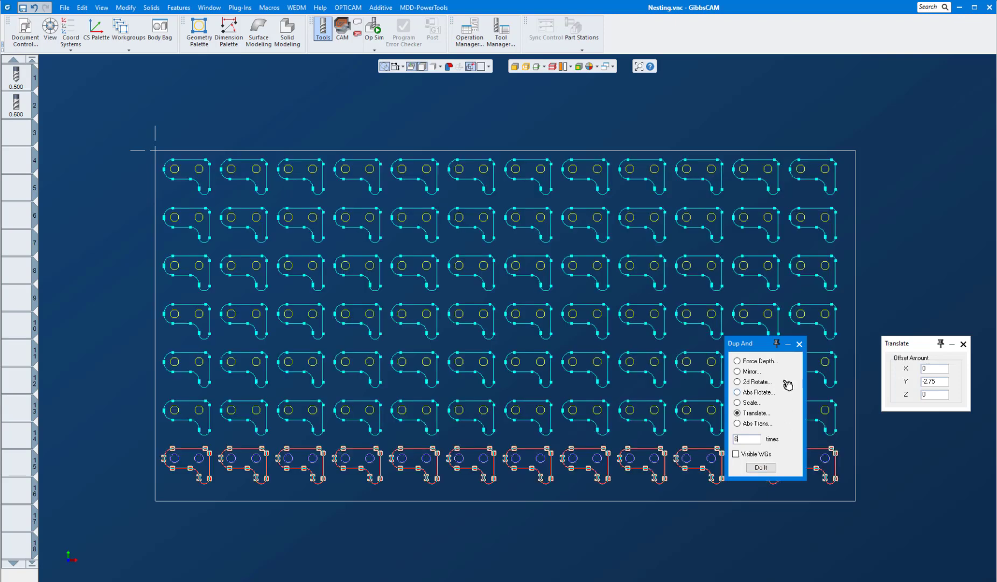
{"action": "left_click", "coordinate": [759, 467]}
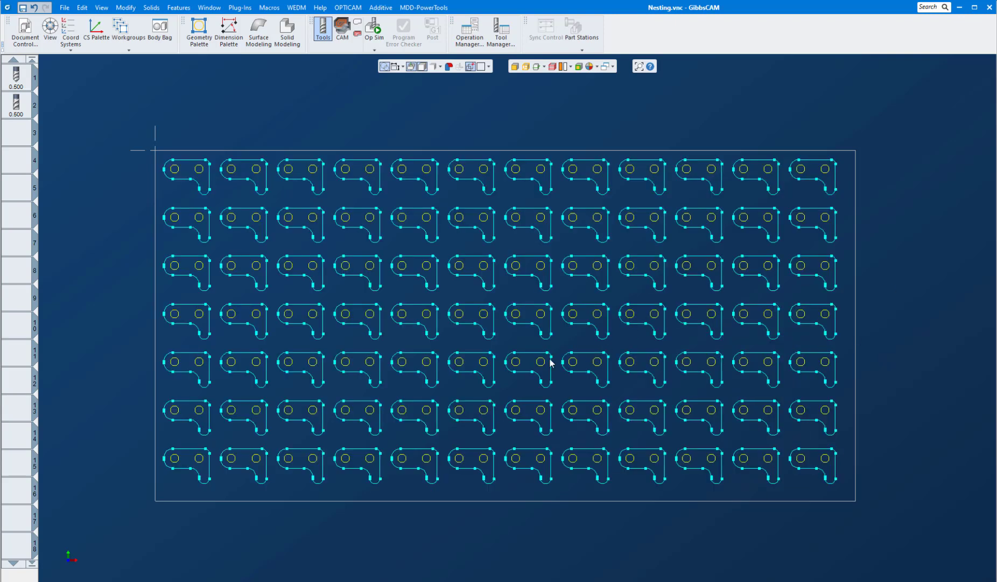
{"action": "mouse_move", "coordinate": [423, 371]}
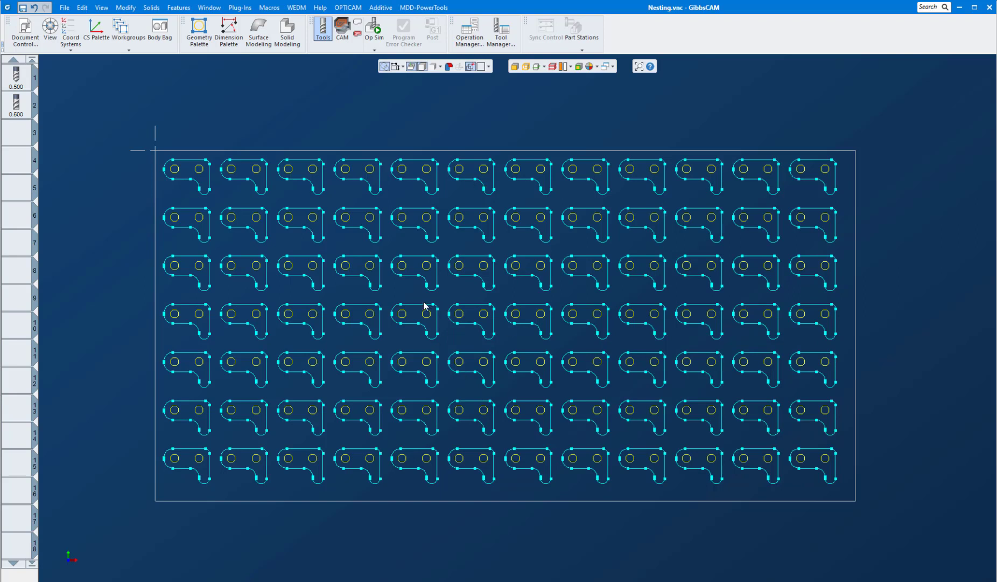
{"action": "mouse_move", "coordinate": [665, 308]}
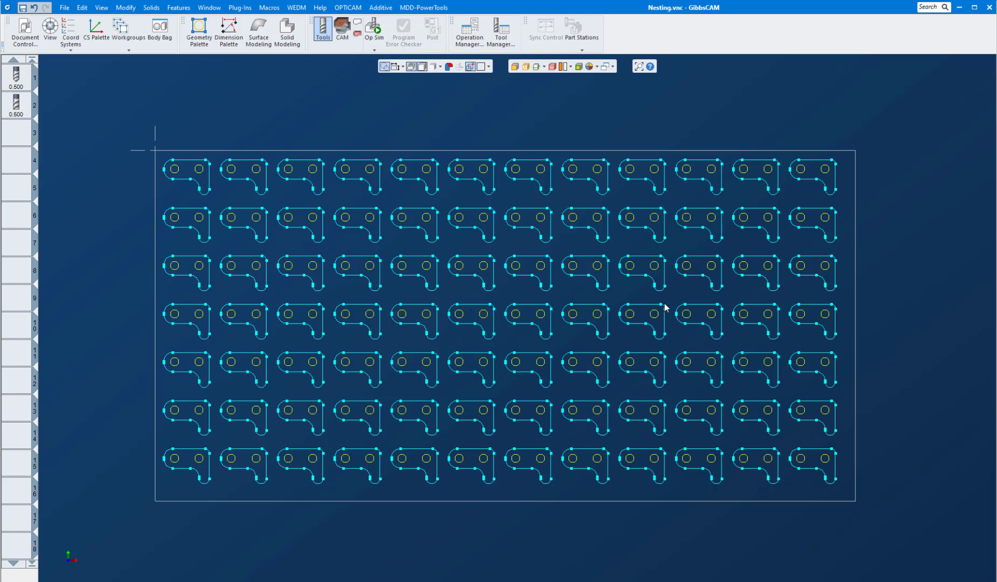
{"action": "mouse_move", "coordinate": [713, 315]}
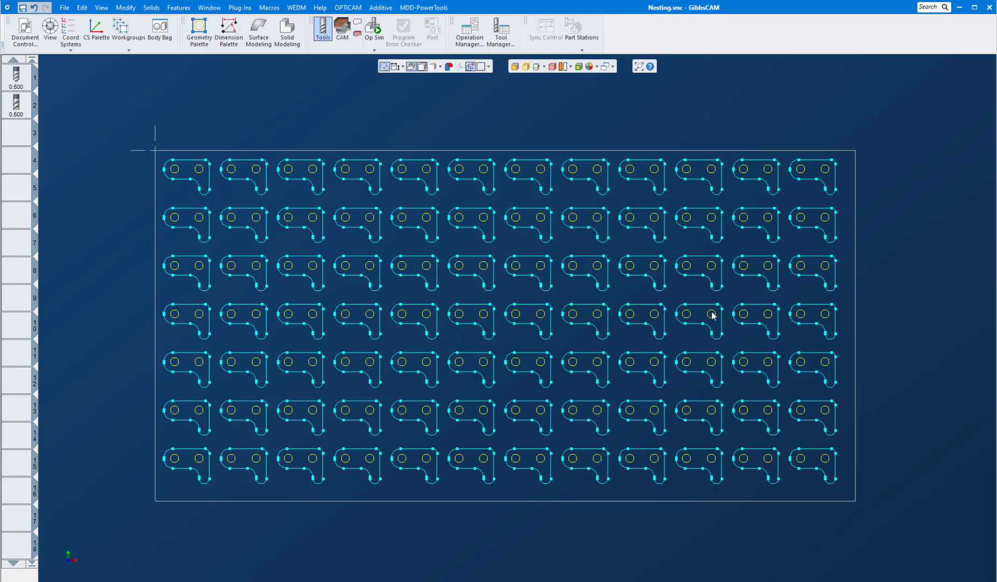
{"action": "mouse_move", "coordinate": [474, 293]}
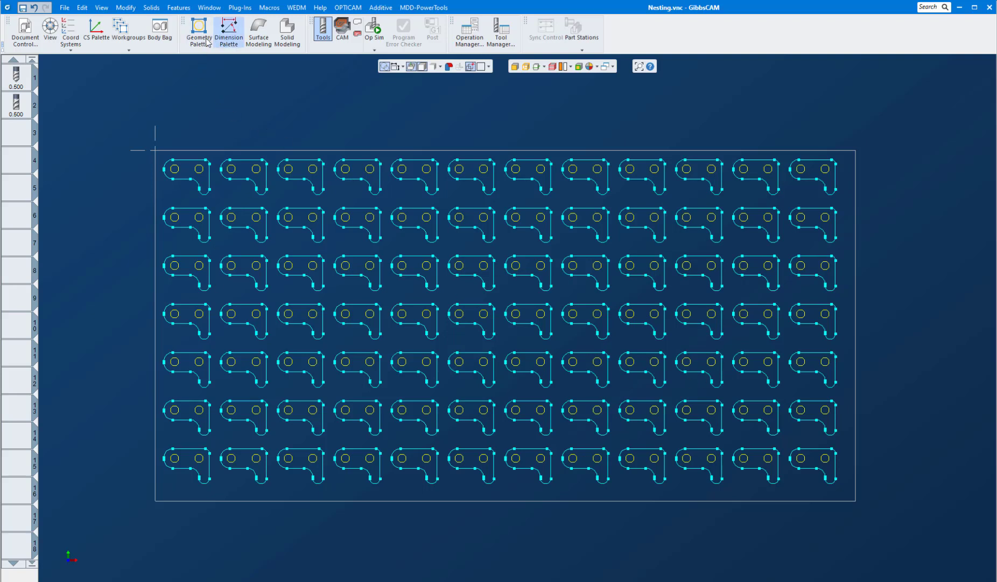
Step: Rename the first workgroup 'widget' and create a second workgroup named 'holes'
{"action": "left_click", "coordinate": [128, 29]}
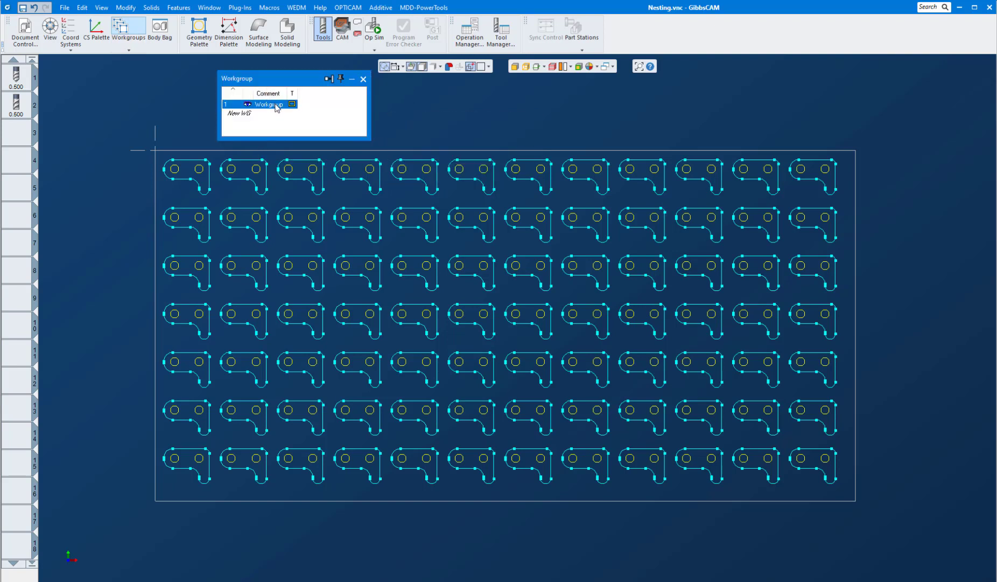
{"action": "double_click", "coordinate": [270, 104]}
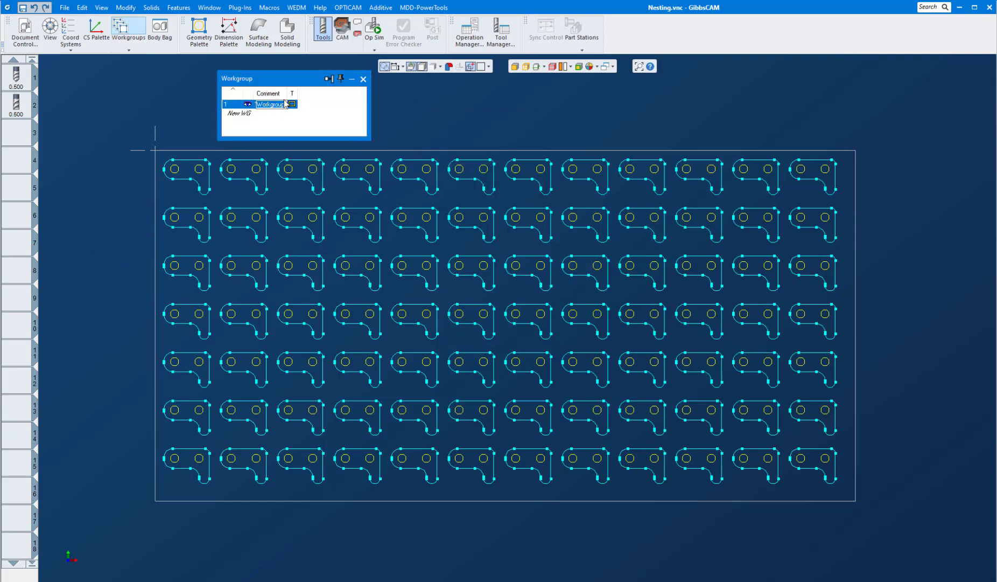
{"action": "type", "text": "widget"}
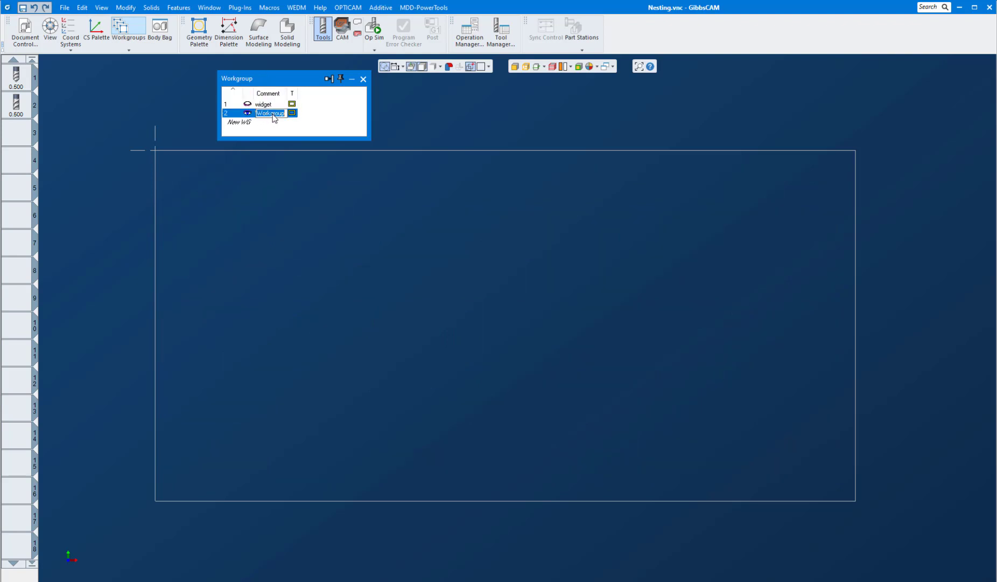
{"action": "type", "text": "hole"}
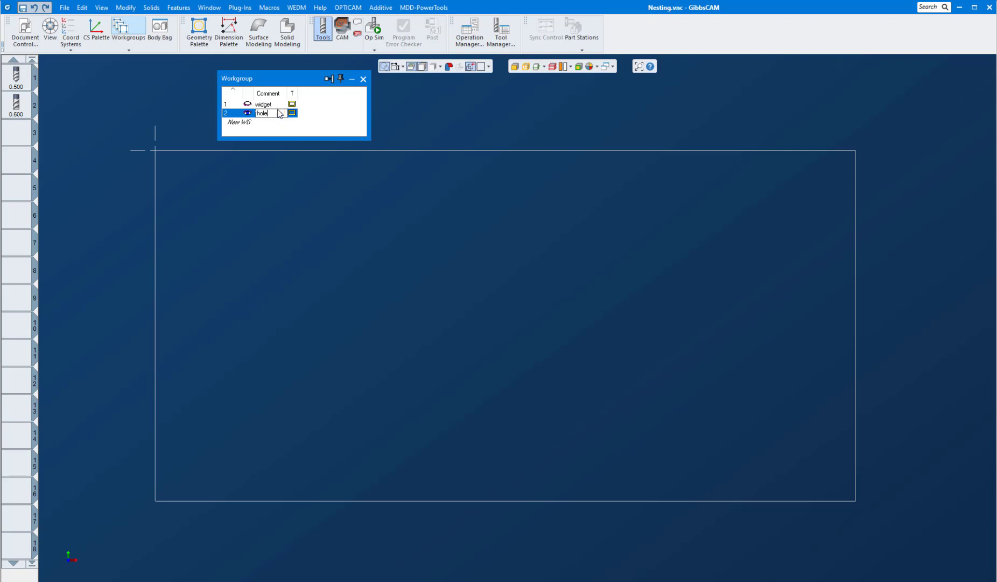
{"action": "left_click", "coordinate": [263, 104]}
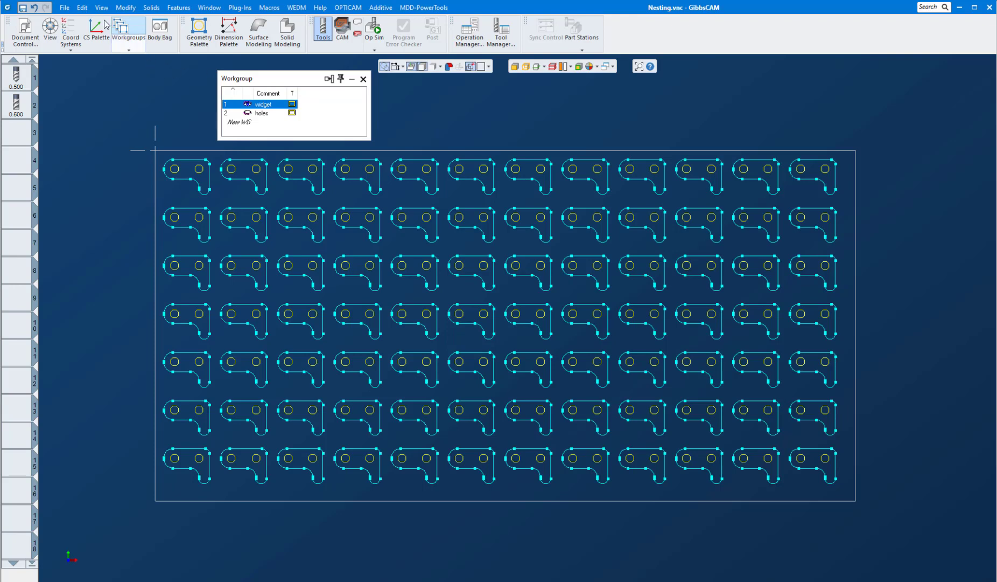
Step: Select all 0.25-radius circles and cut them from the widget workgroup
{"action": "left_click", "coordinate": [82, 7]}
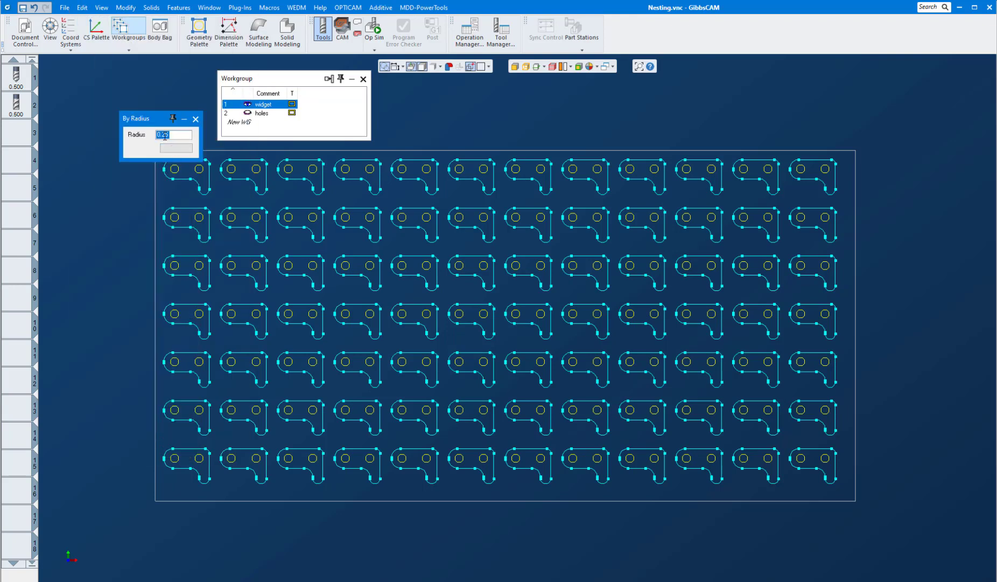
{"action": "mouse_move", "coordinate": [175, 148]}
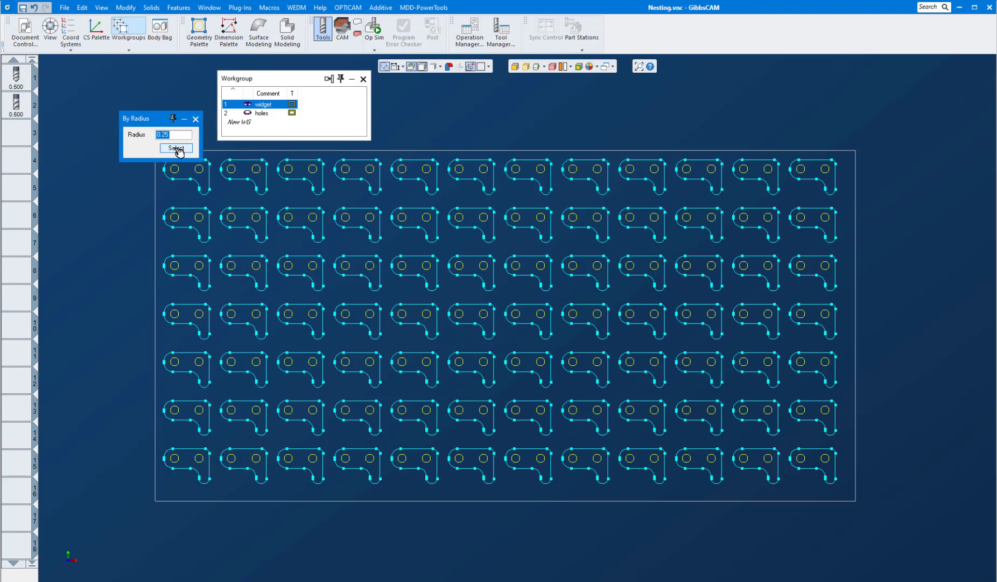
{"action": "left_click", "coordinate": [176, 148]}
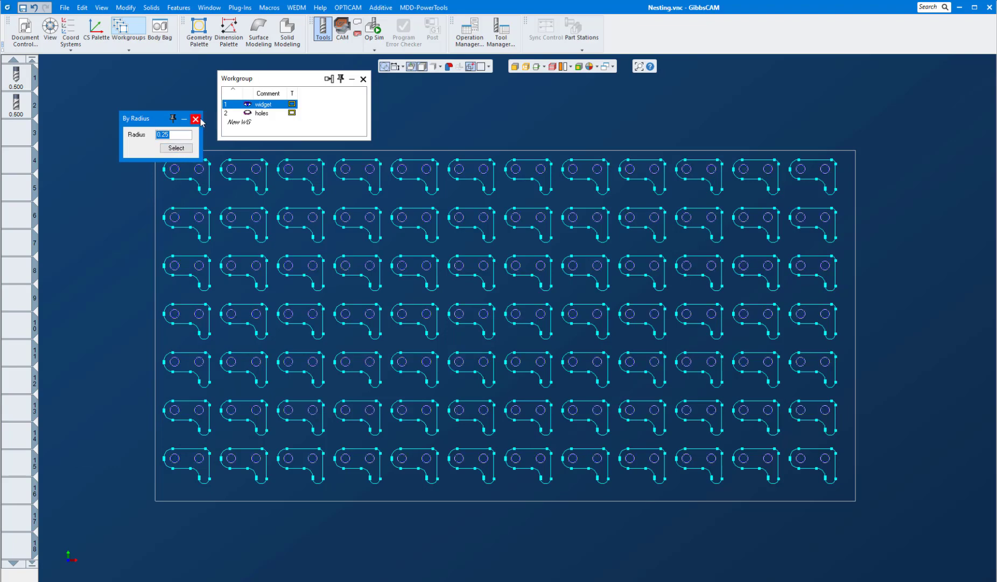
{"action": "left_click", "coordinate": [81, 7]}
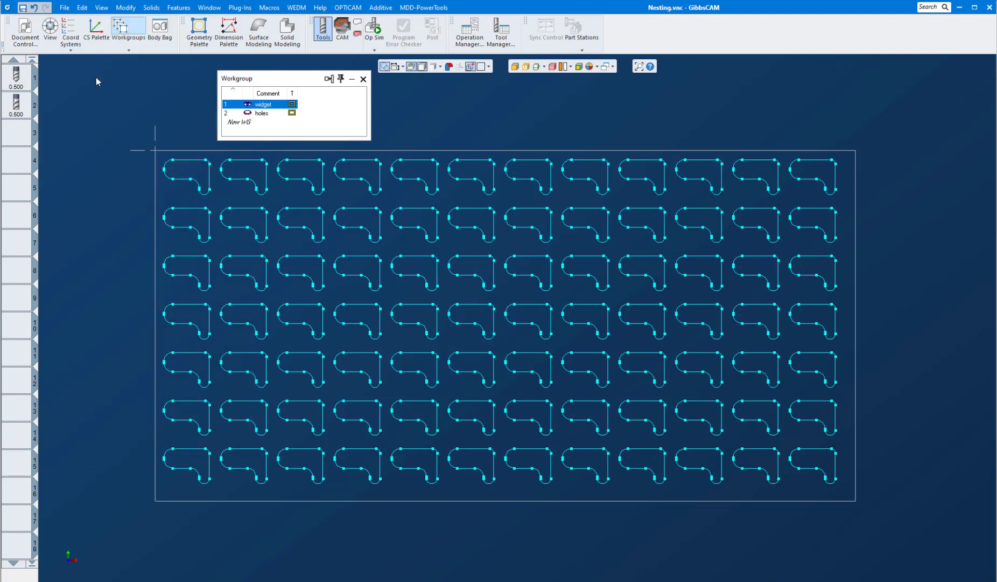
Step: Paste the hole circles into the holes workgroup, then return to widget
{"action": "left_click", "coordinate": [261, 113]}
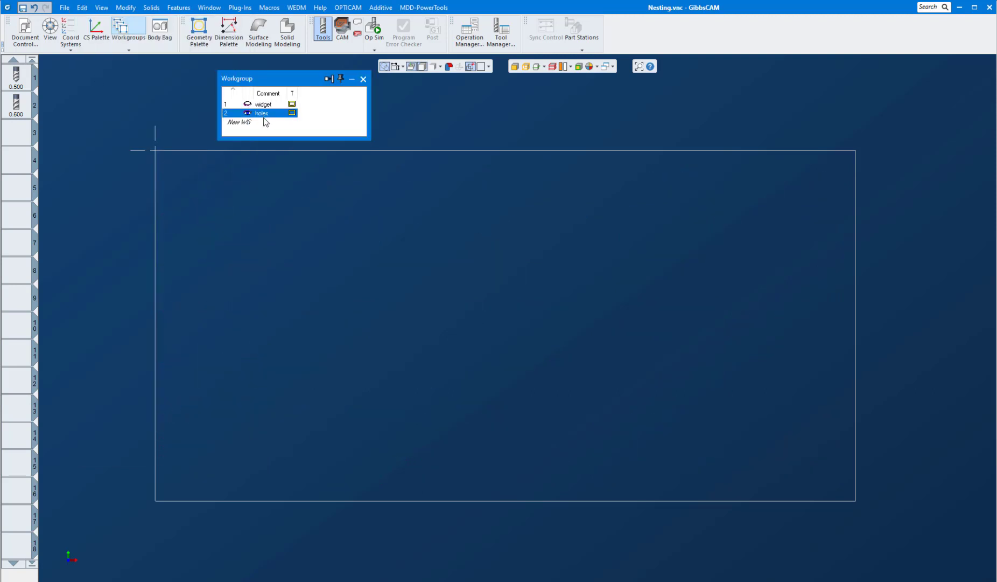
{"action": "left_click", "coordinate": [82, 7]}
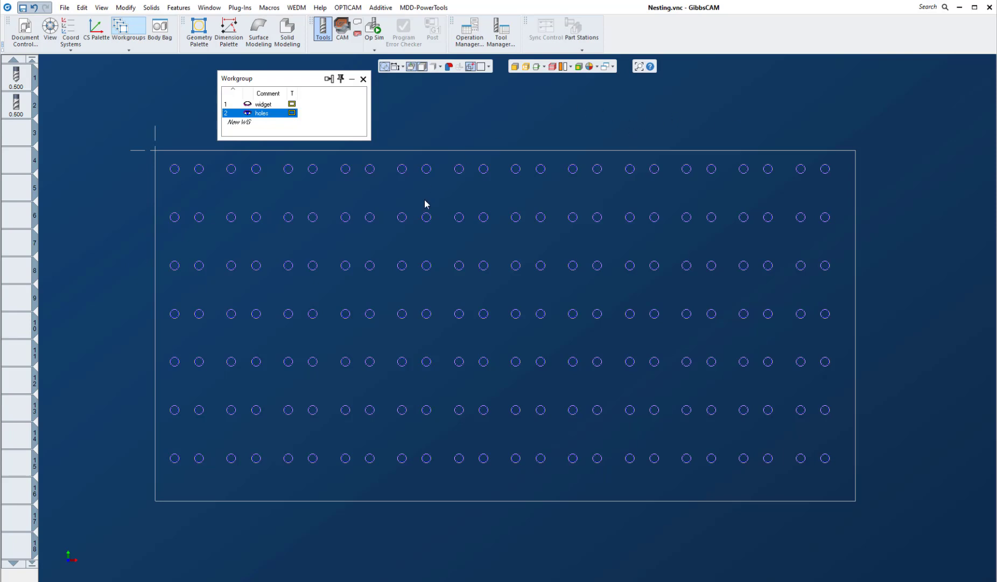
{"action": "left_click", "coordinate": [274, 113]}
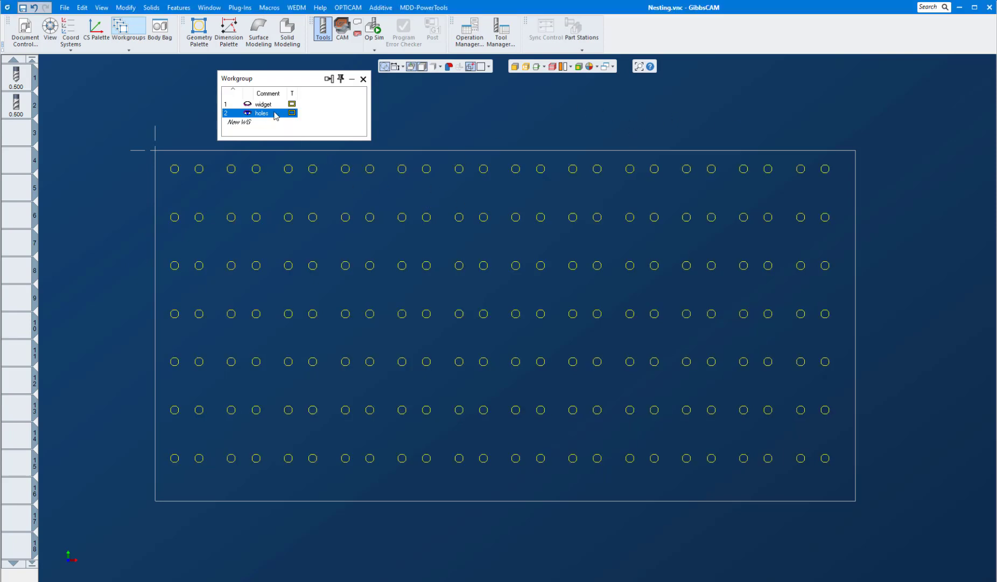
{"action": "left_click", "coordinate": [263, 105]}
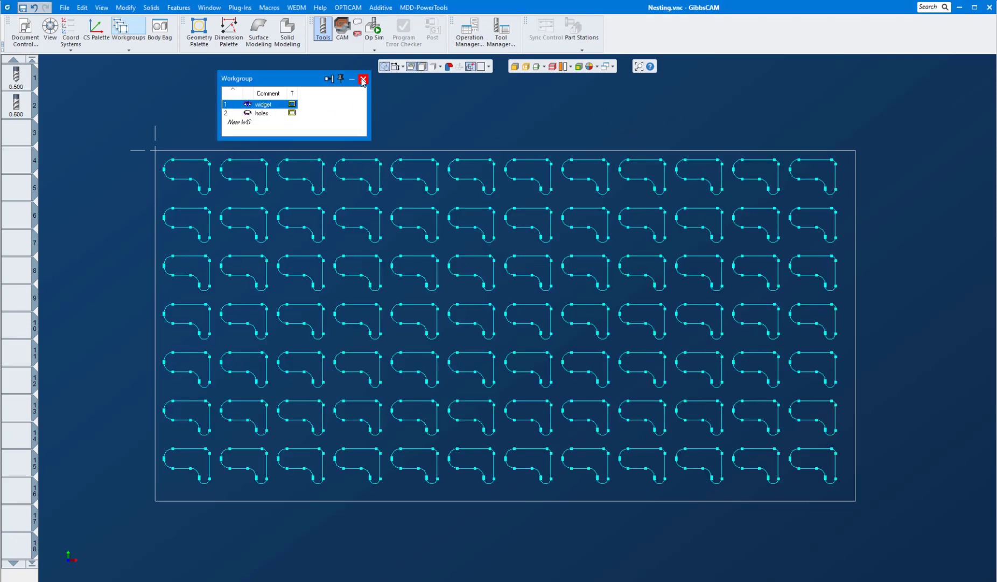
Step: Close the workgroup palette and change tool 1's type to Drill
{"action": "left_click", "coordinate": [363, 79]}
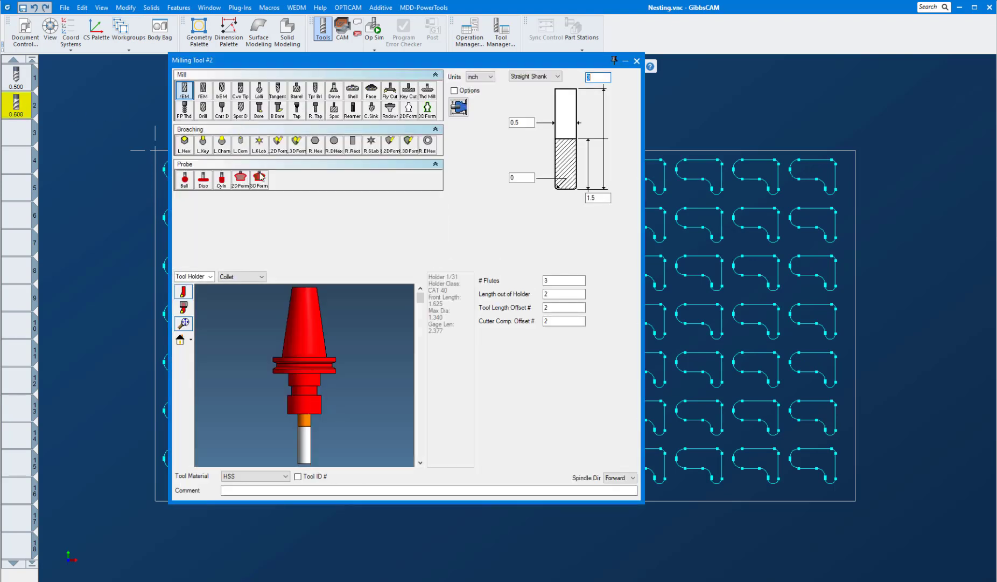
{"action": "left_click", "coordinate": [17, 77]}
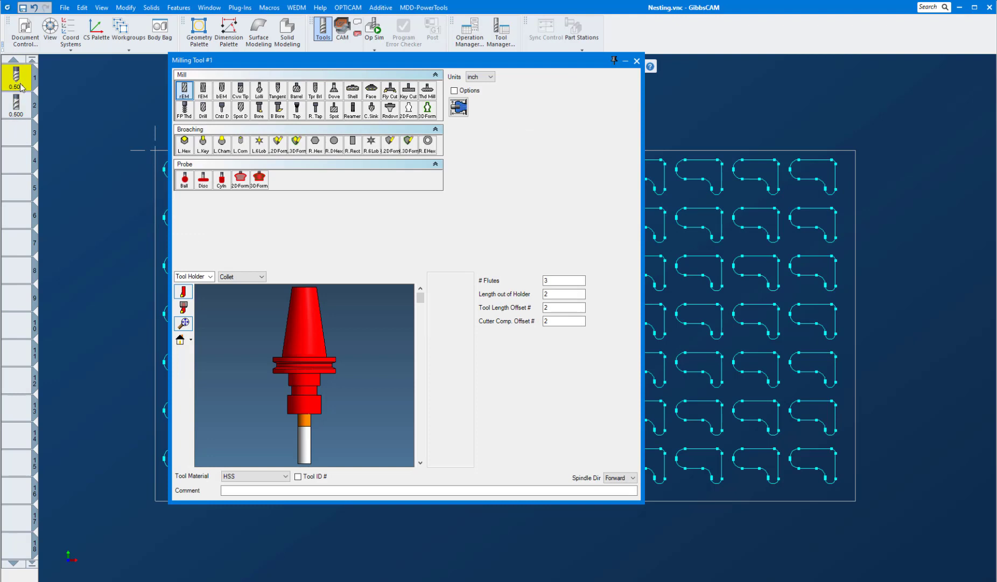
{"action": "left_click", "coordinate": [203, 107]}
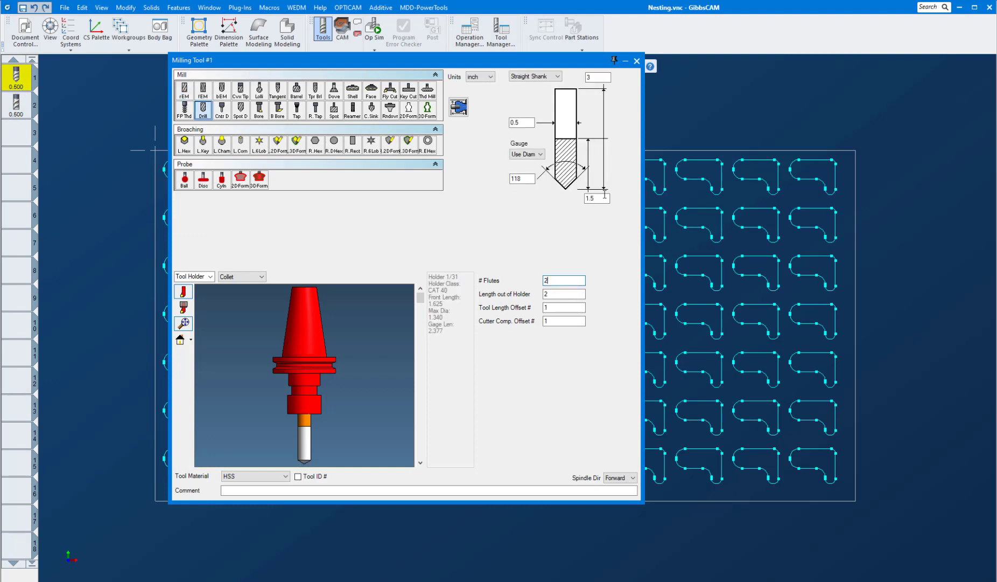
{"action": "left_click", "coordinate": [637, 61]}
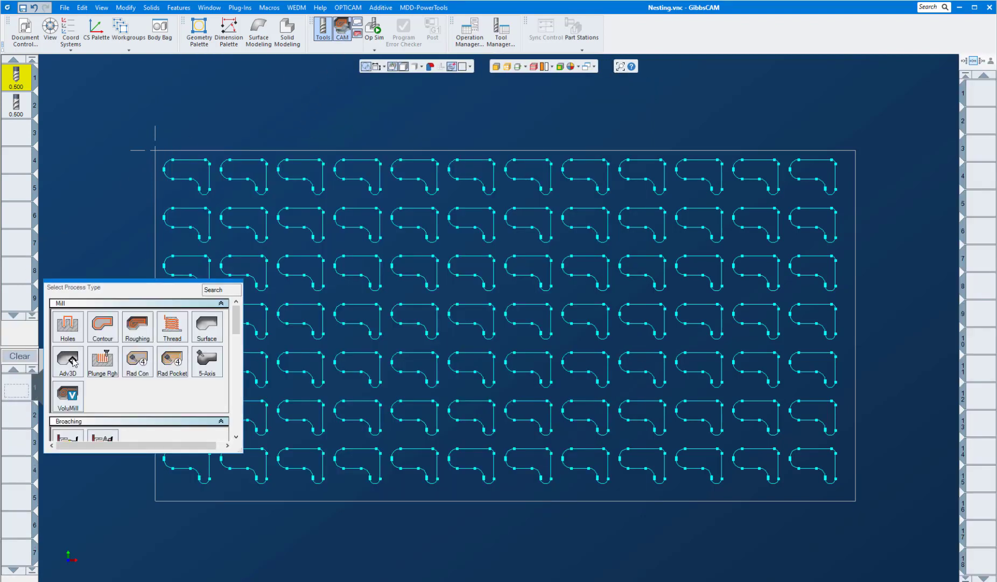
Step: Generate a Contour process with the end mill around all 84 widget outlines
{"action": "left_click", "coordinate": [102, 325]}
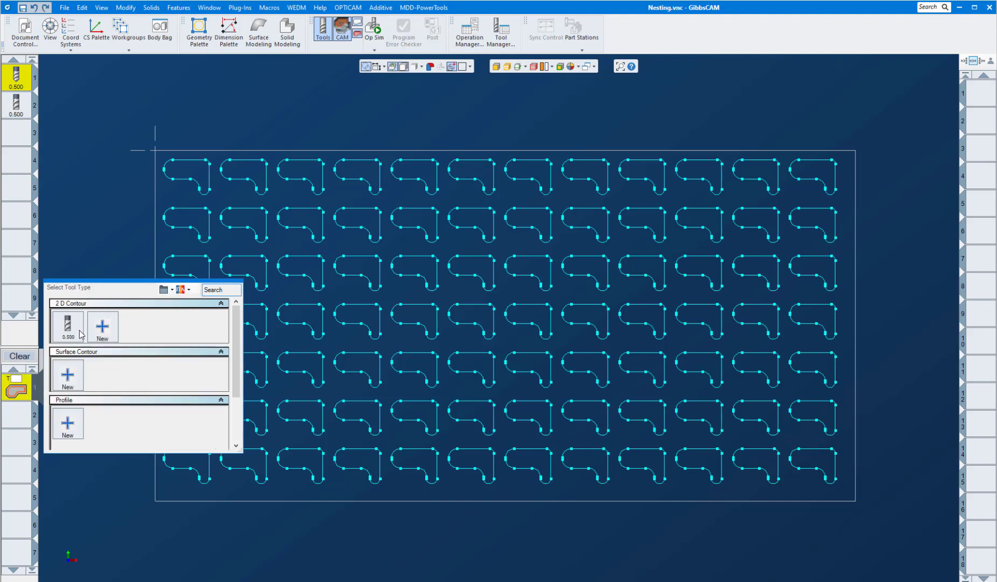
{"action": "left_click", "coordinate": [67, 324]}
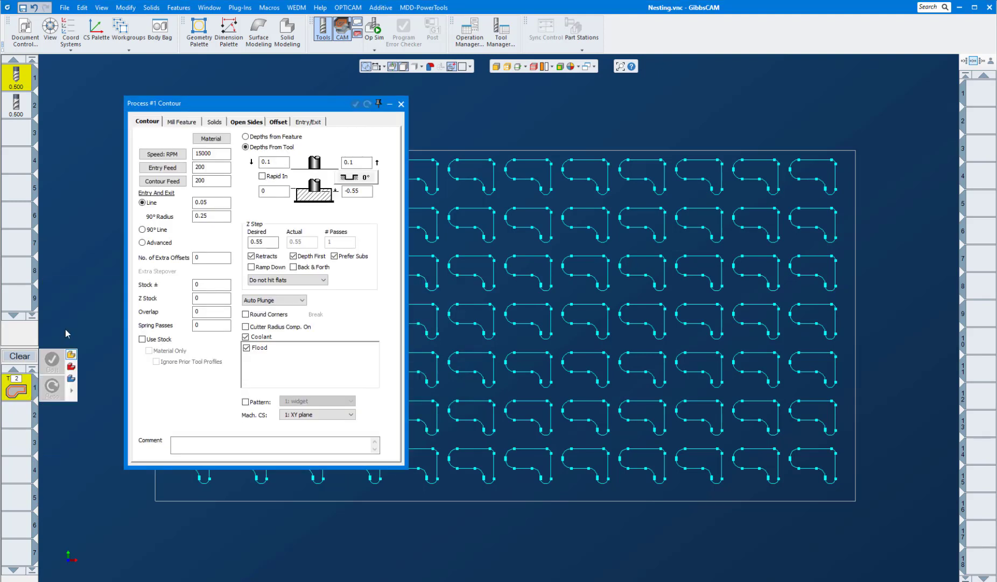
{"action": "left_click", "coordinate": [273, 192]}
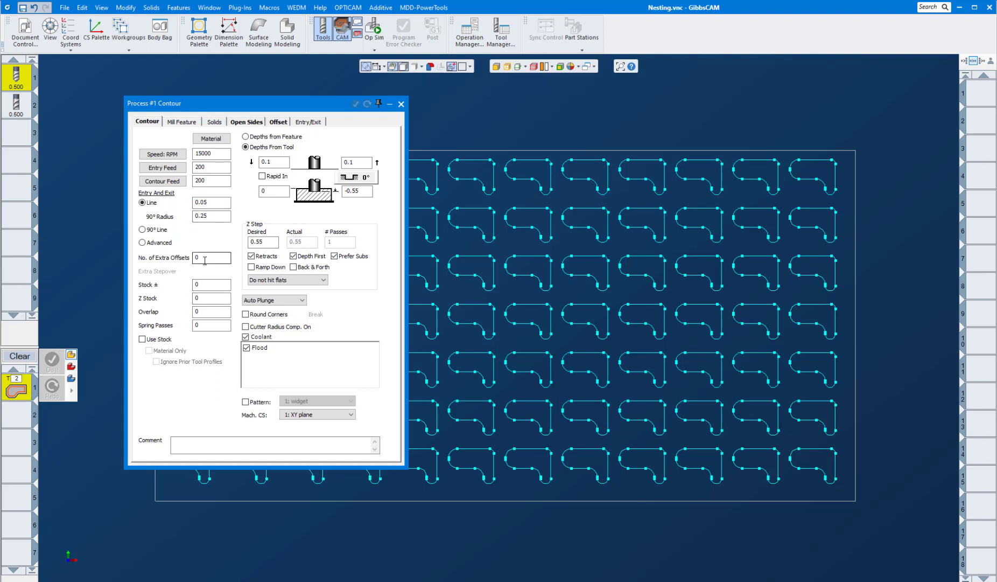
{"action": "left_click", "coordinate": [401, 103]}
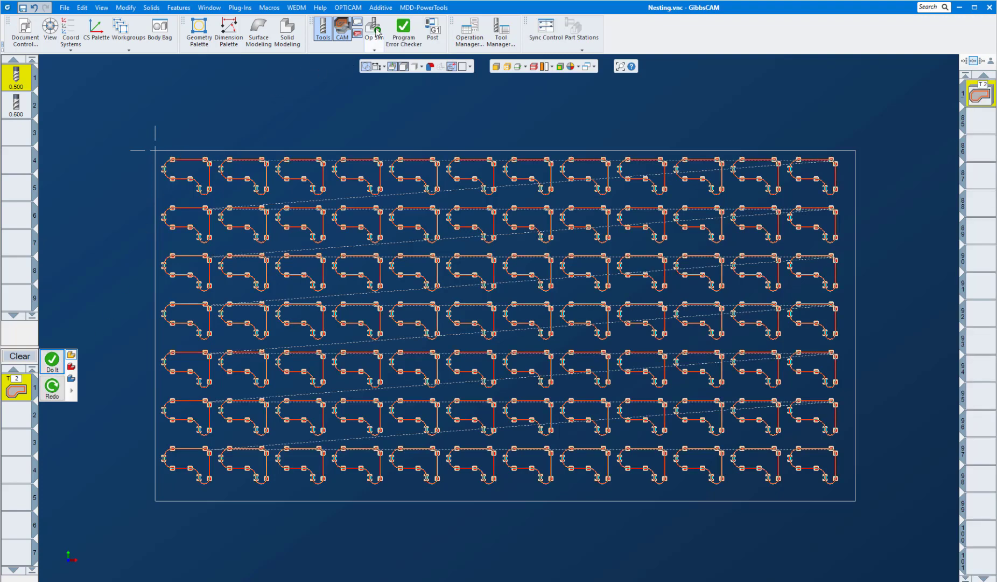
Step: Open the Op Sim Rendering window for the nested sheet
{"action": "left_click", "coordinate": [374, 30]}
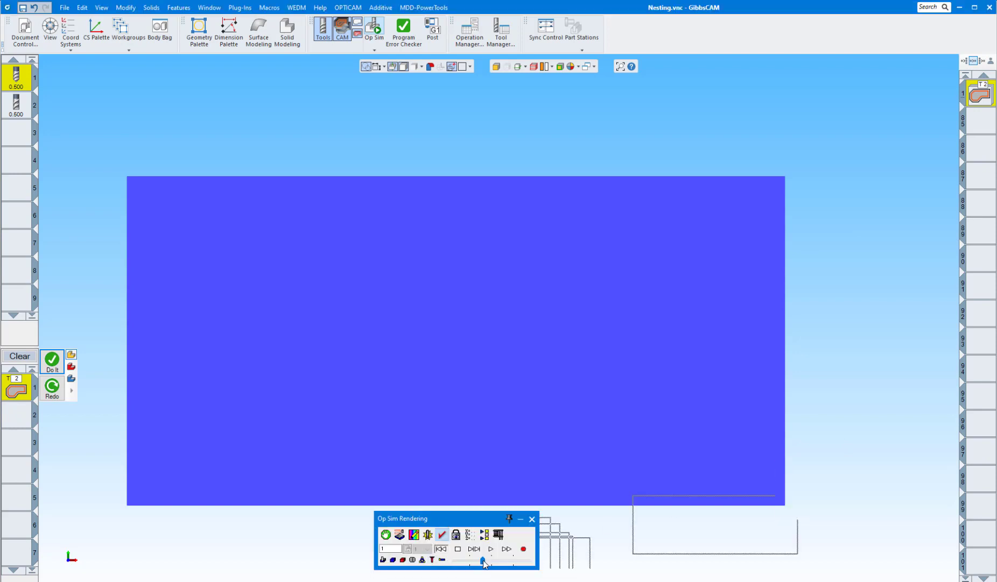
Step: Play the Op Sim and tune the playback speed as contours are cut
{"action": "left_click", "coordinate": [490, 549]}
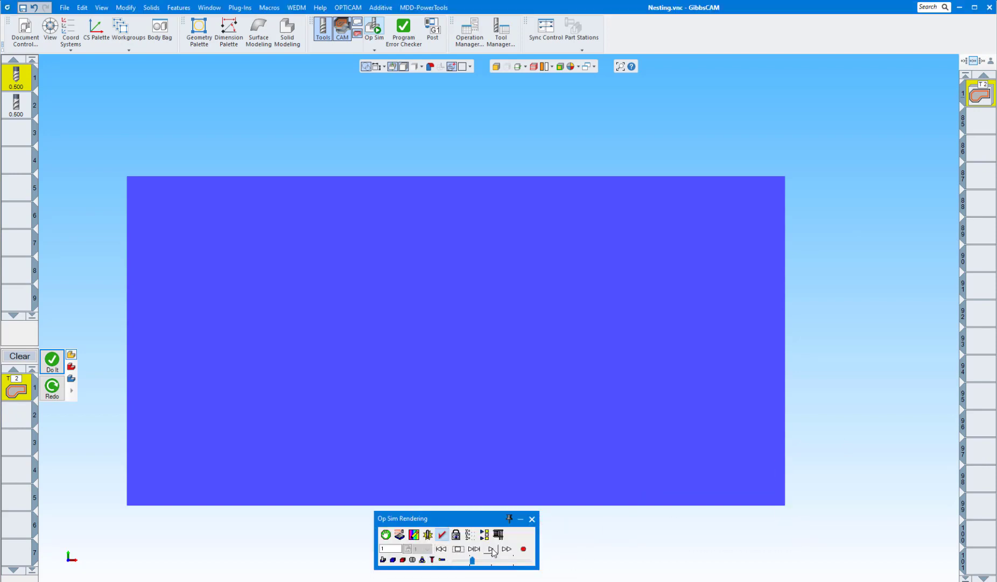
{"action": "left_click", "coordinate": [490, 549]}
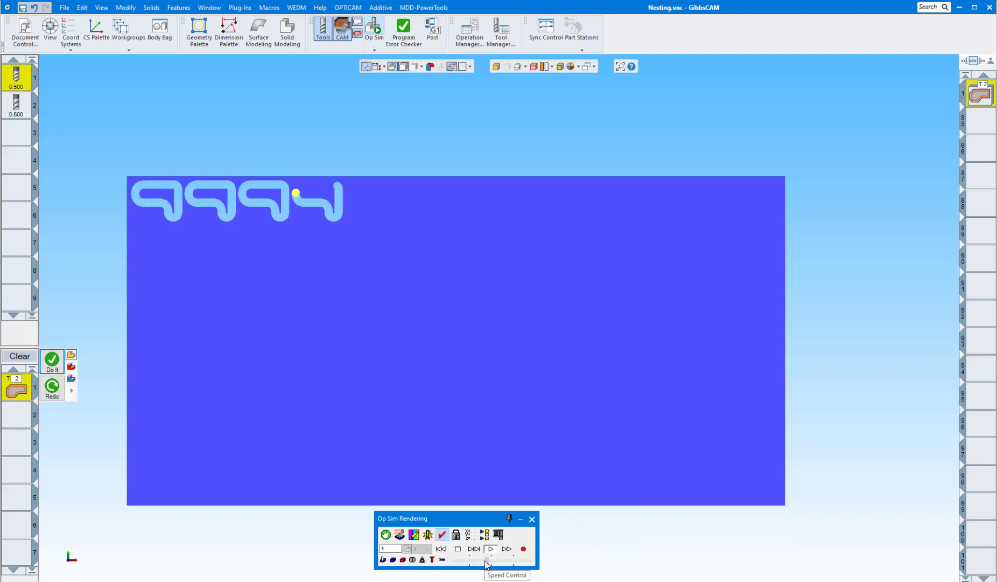
{"action": "left_click", "coordinate": [492, 549]}
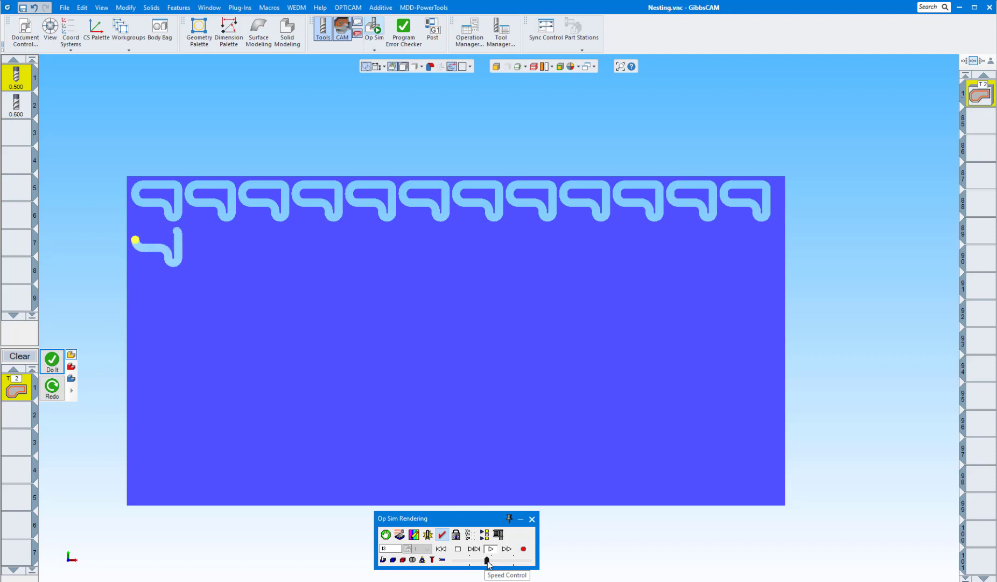
{"action": "left_click", "coordinate": [491, 549]}
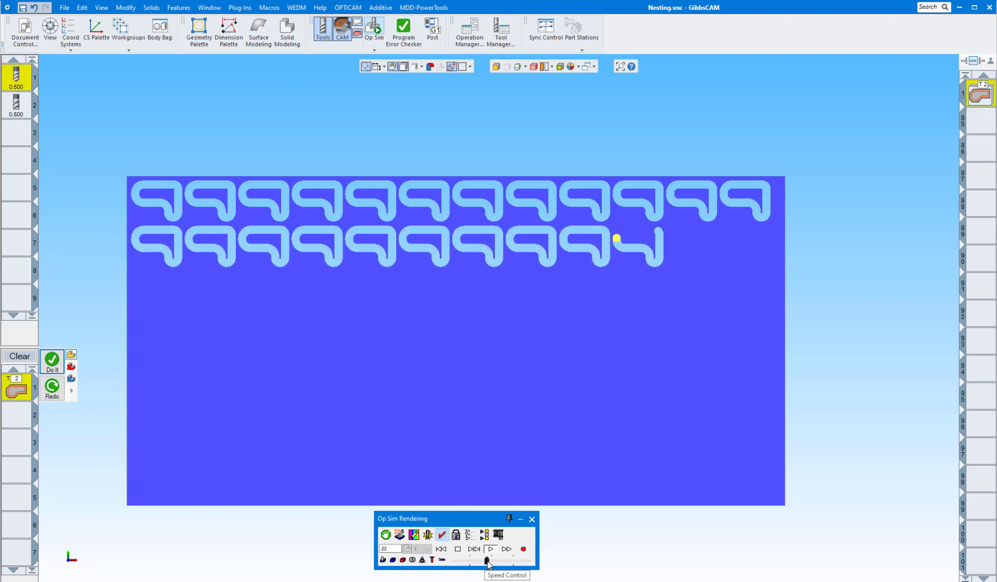
{"action": "left_click", "coordinate": [491, 549]}
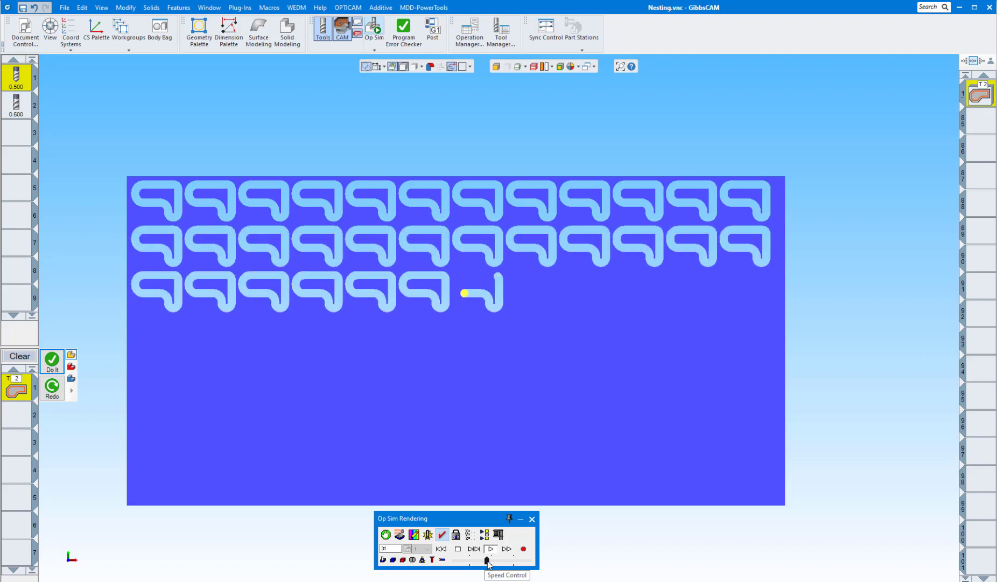
{"action": "left_click", "coordinate": [491, 549]}
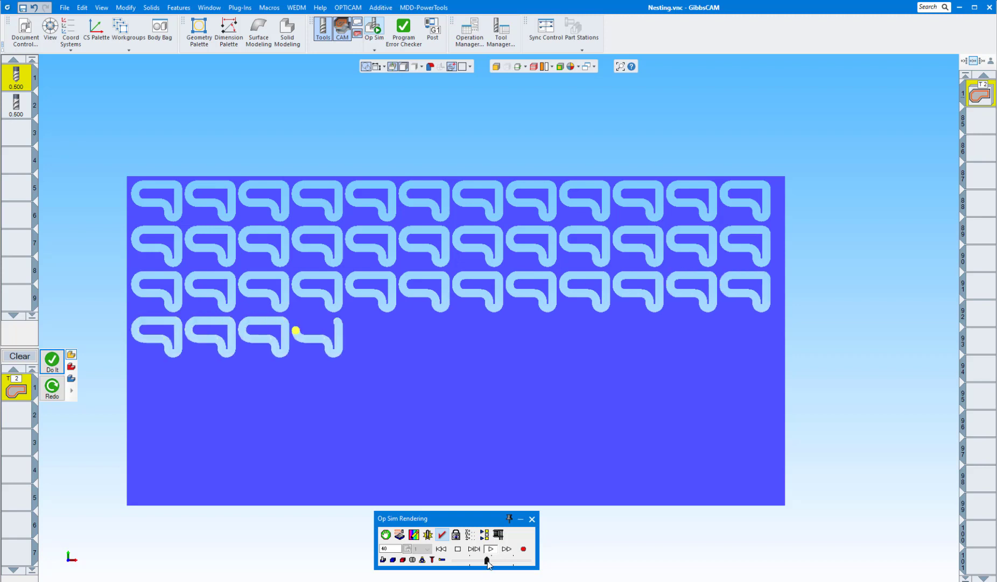
{"action": "left_click", "coordinate": [491, 549]}
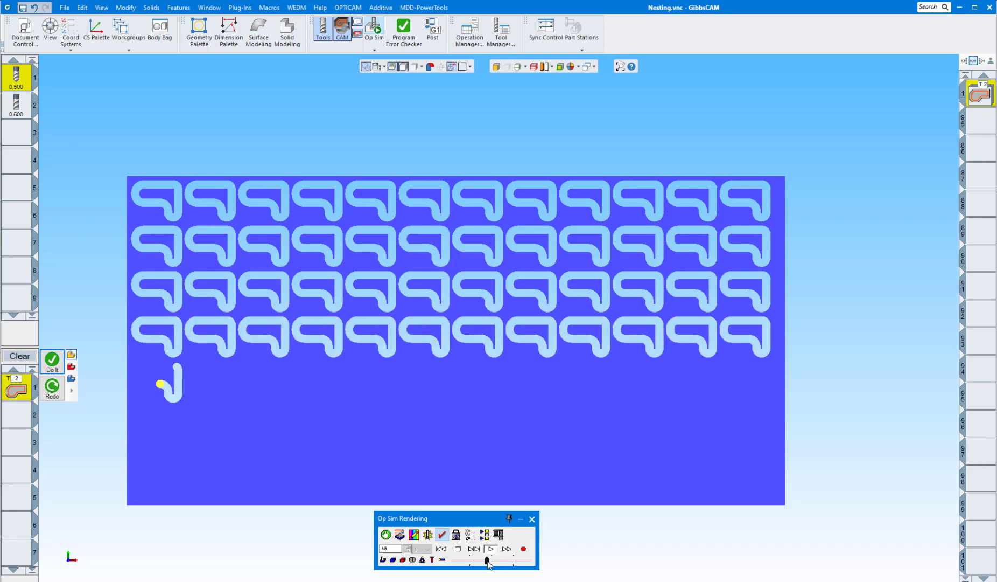
{"action": "left_click", "coordinate": [490, 549]}
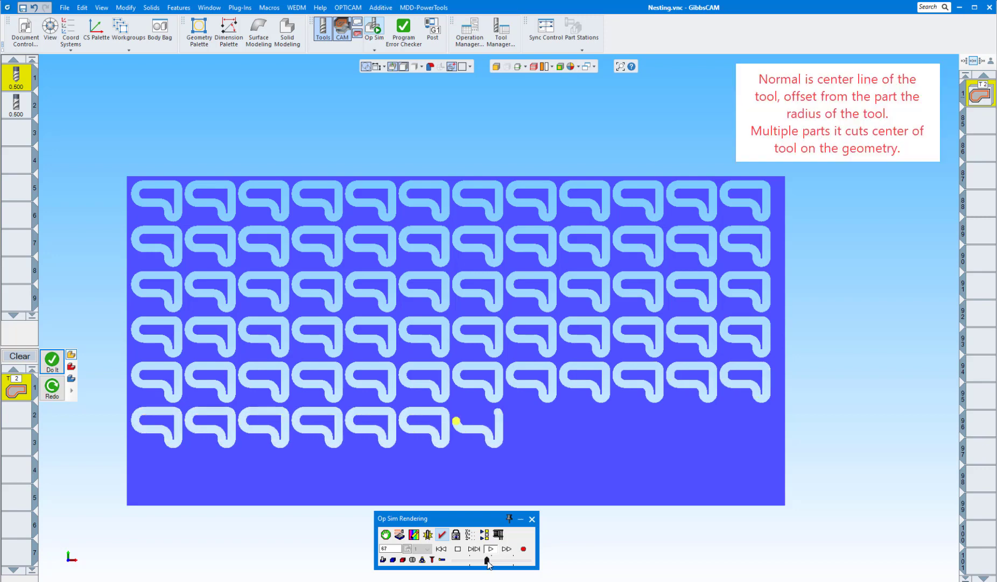
{"action": "left_click", "coordinate": [491, 549]}
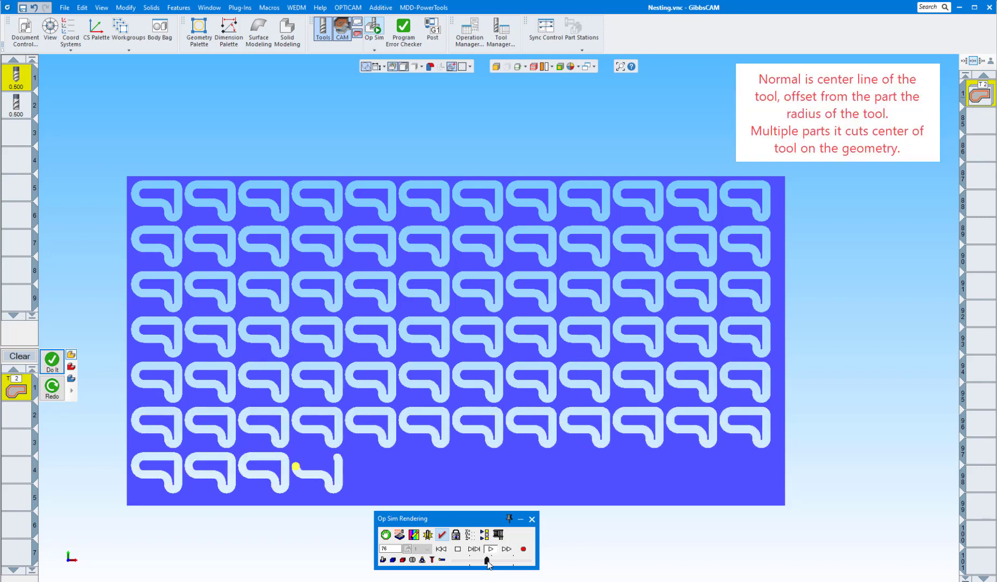
{"action": "left_click", "coordinate": [506, 549]}
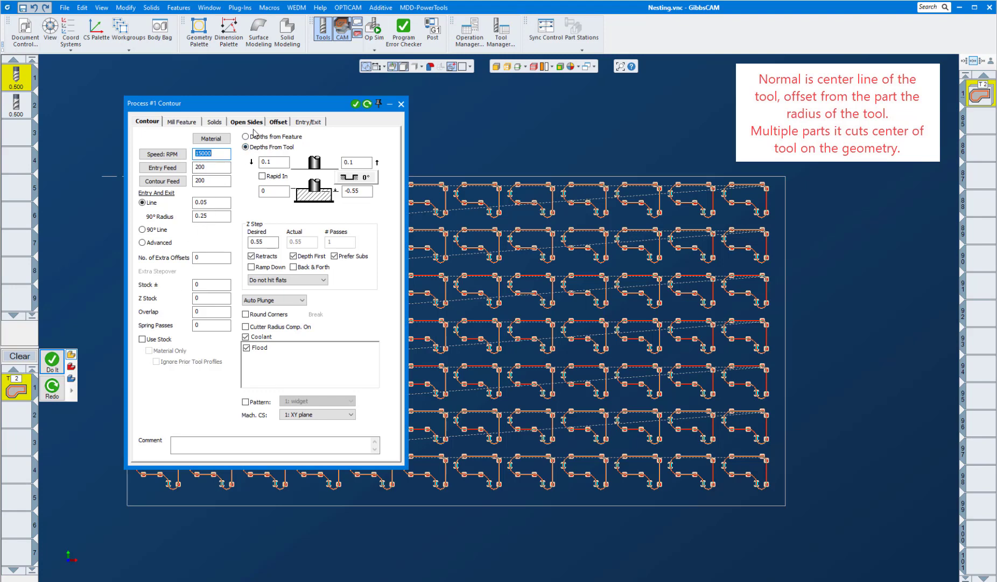
{"action": "mouse_move", "coordinate": [278, 123]}
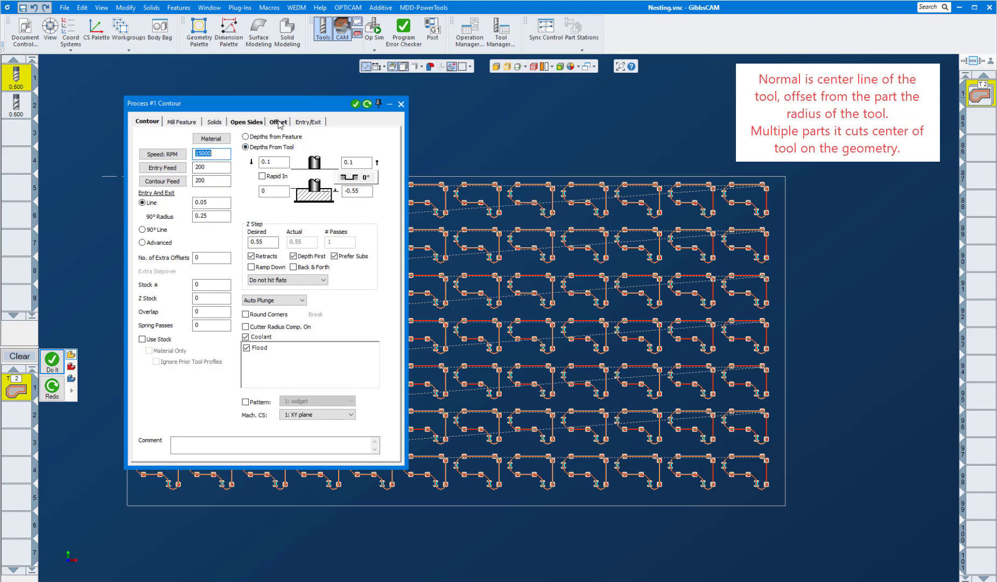
Step: Set the contour to Offset, Cut Outside, Climb (Left), and redo the toolpath
{"action": "left_click", "coordinate": [277, 122]}
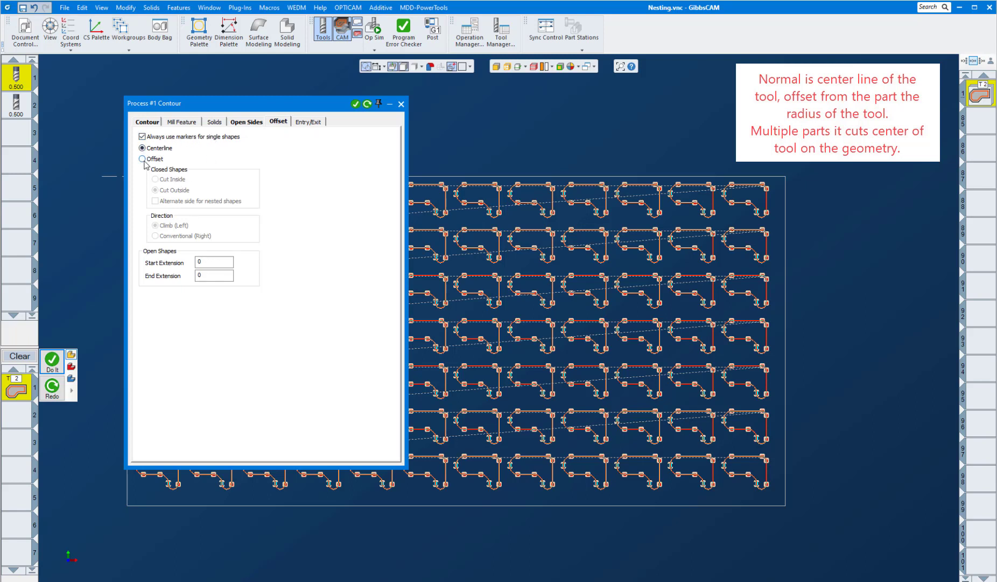
{"action": "left_click", "coordinate": [141, 158]}
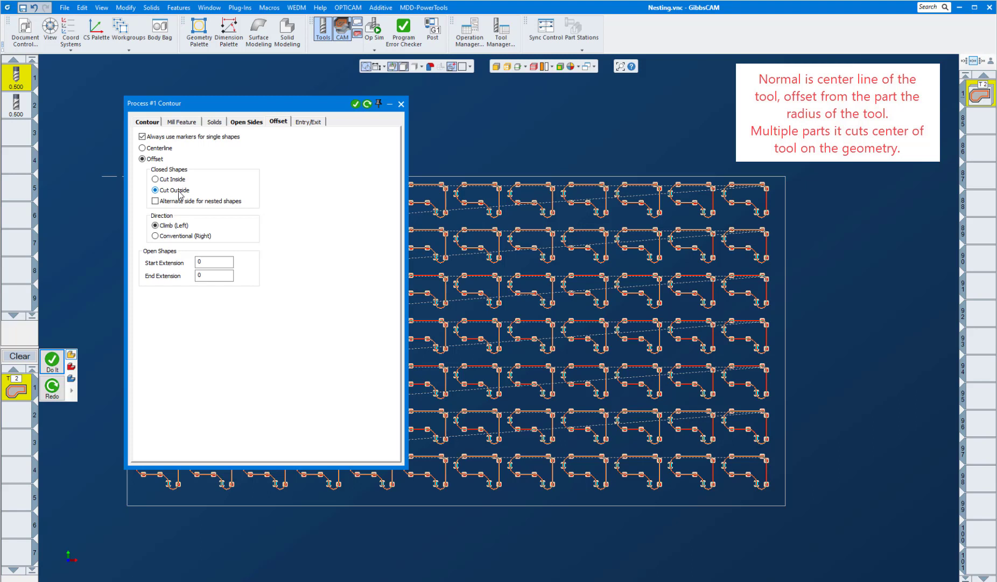
{"action": "mouse_move", "coordinate": [173, 193]}
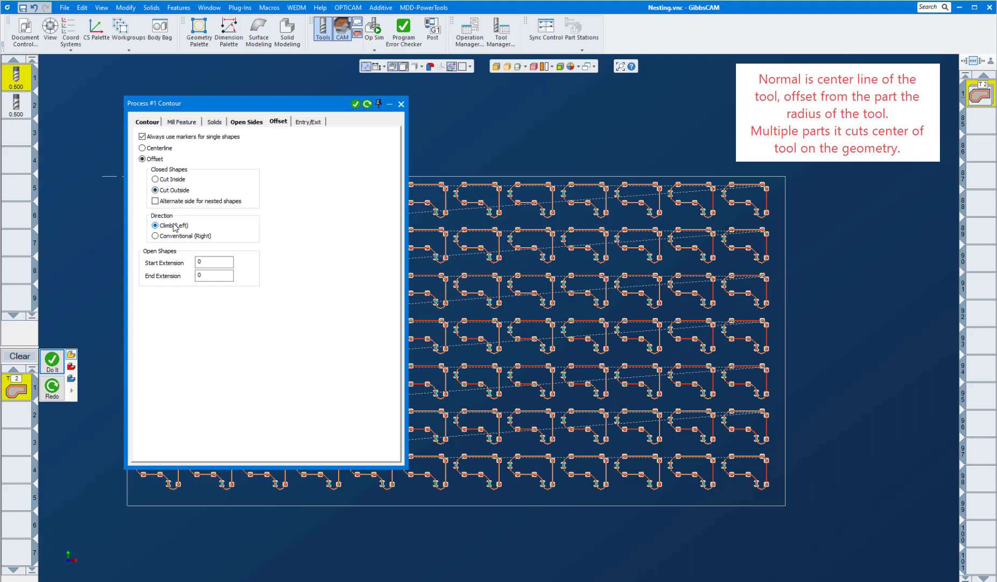
{"action": "left_click", "coordinate": [367, 104]}
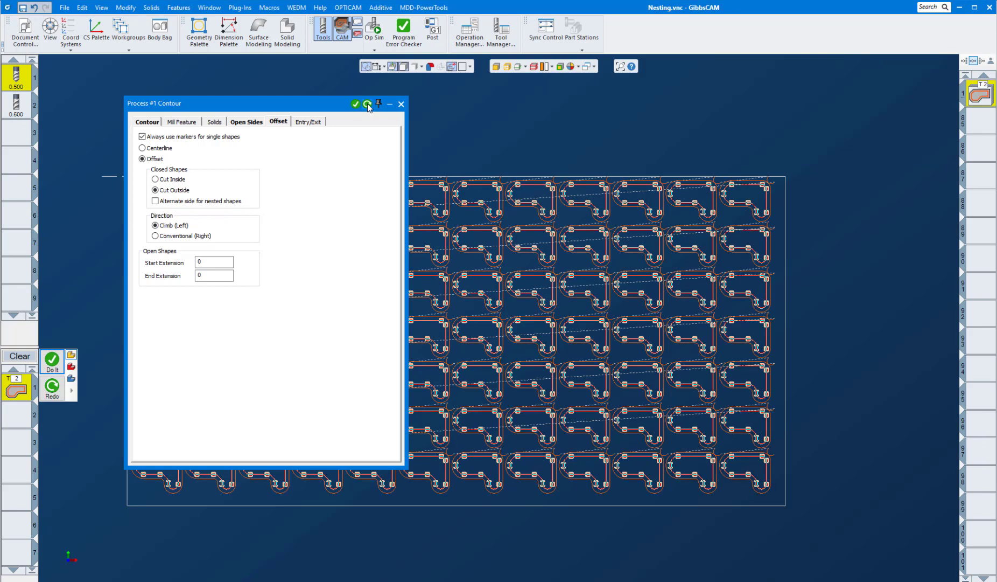
{"action": "left_click", "coordinate": [355, 104]}
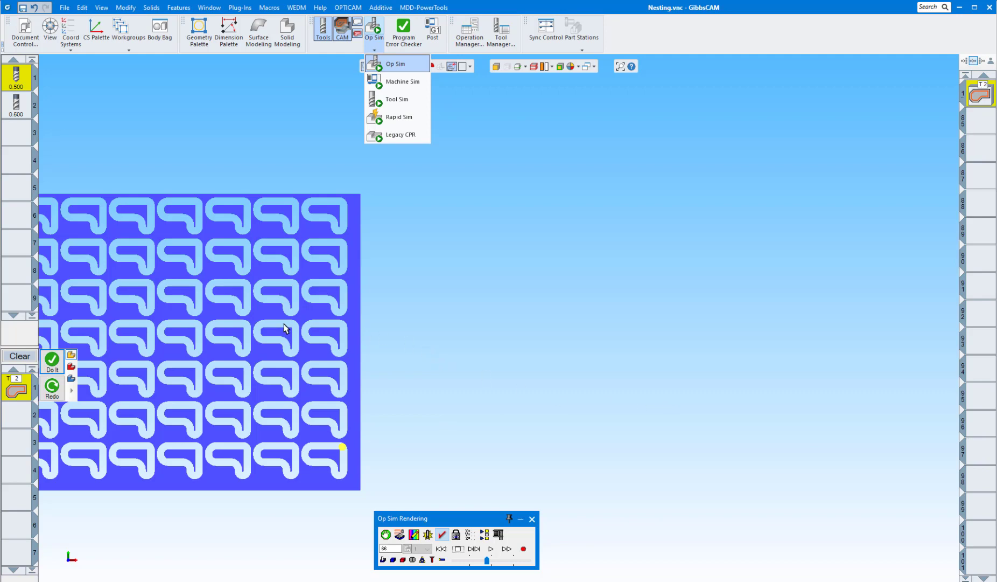
Step: Fit the sheet, rewind to bare stock, and replay the simulation at higher speed
{"action": "left_click", "coordinate": [394, 63]}
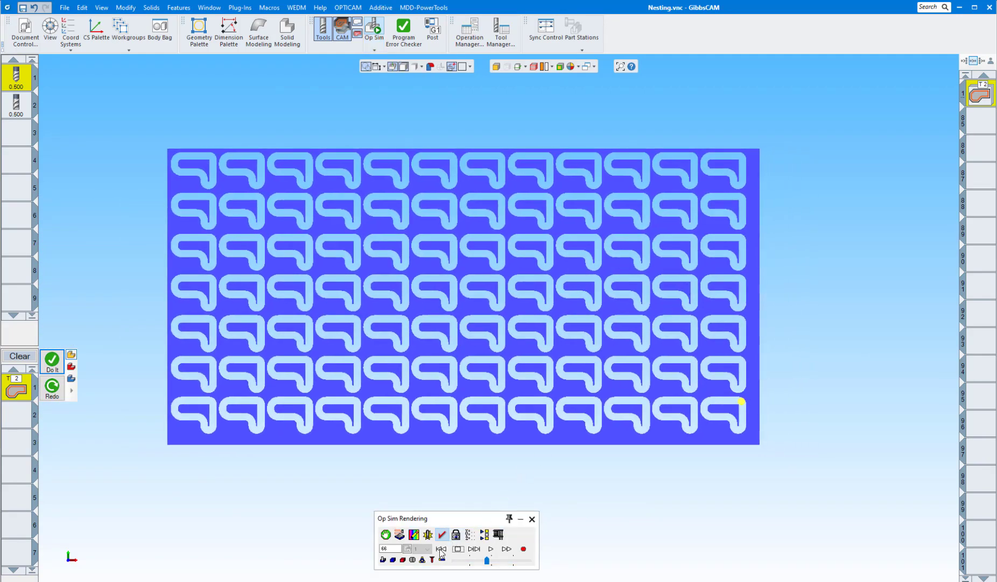
{"action": "left_click", "coordinate": [440, 549]}
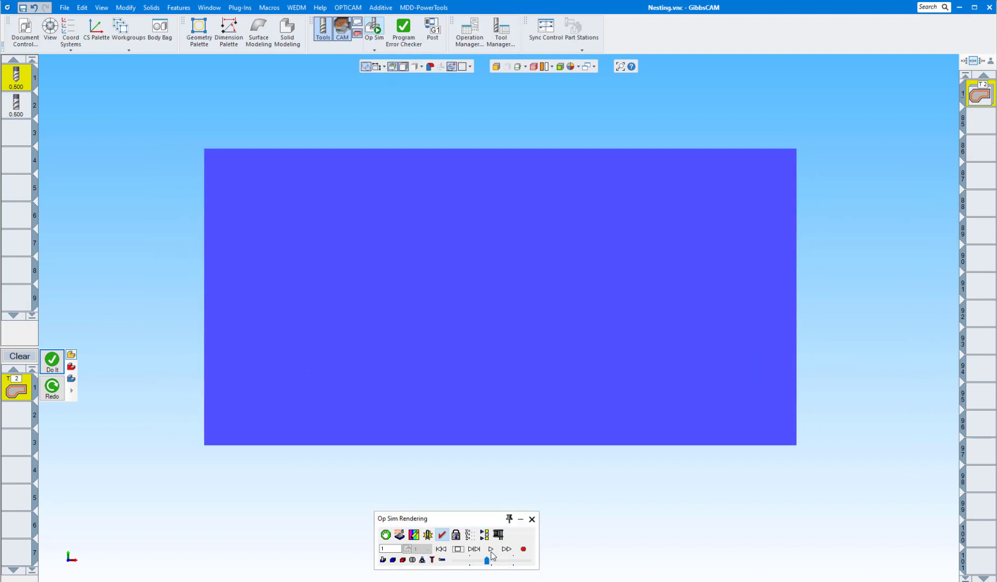
{"action": "left_click", "coordinate": [490, 549]}
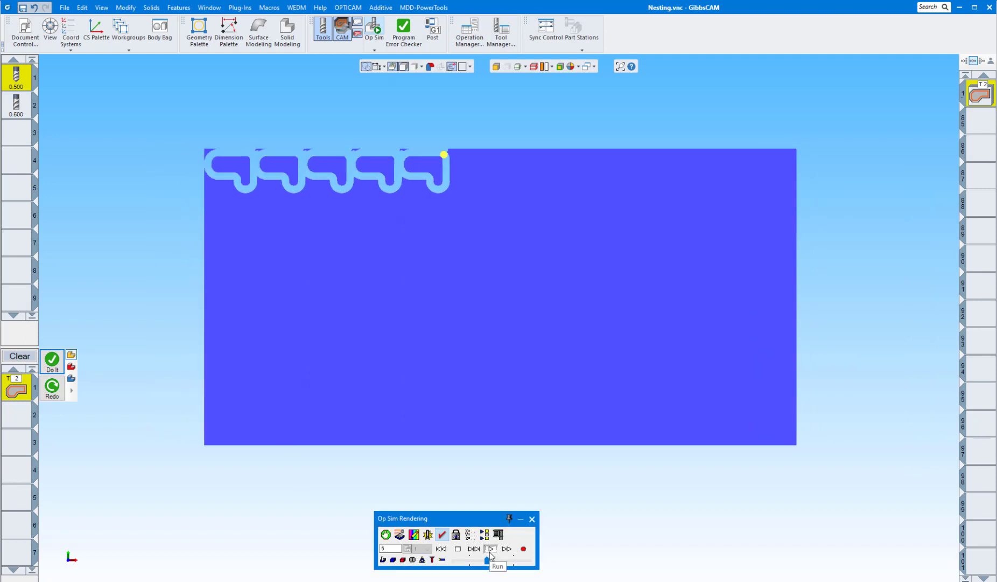
{"action": "left_click", "coordinate": [490, 549]}
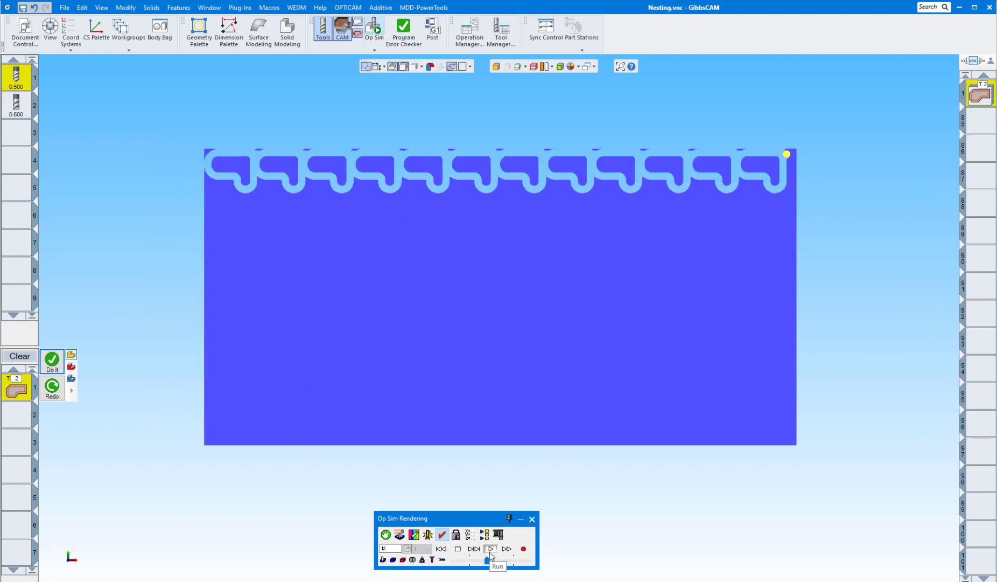
{"action": "left_click", "coordinate": [491, 549]}
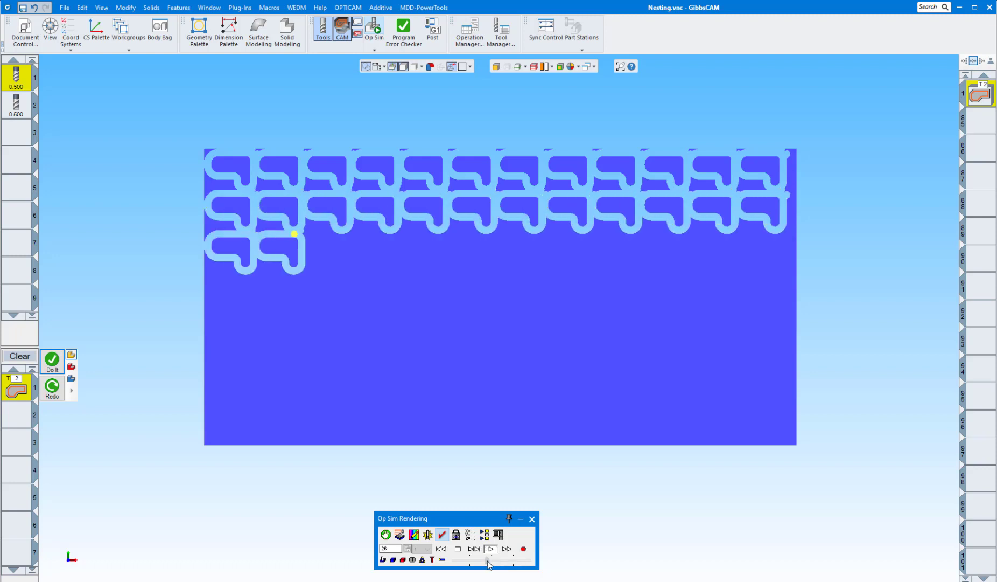
{"action": "left_click", "coordinate": [493, 559]}
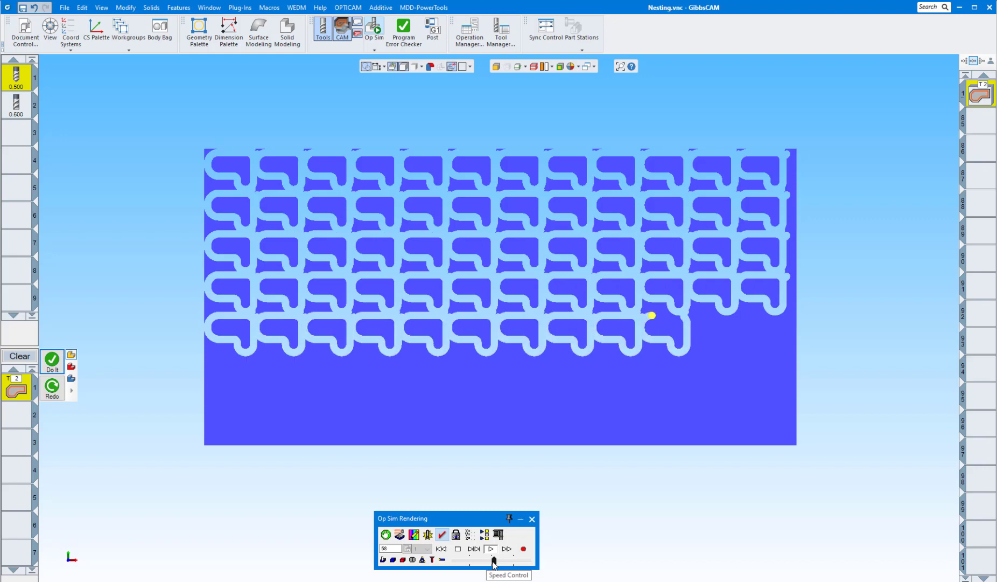
{"action": "left_click", "coordinate": [491, 549]}
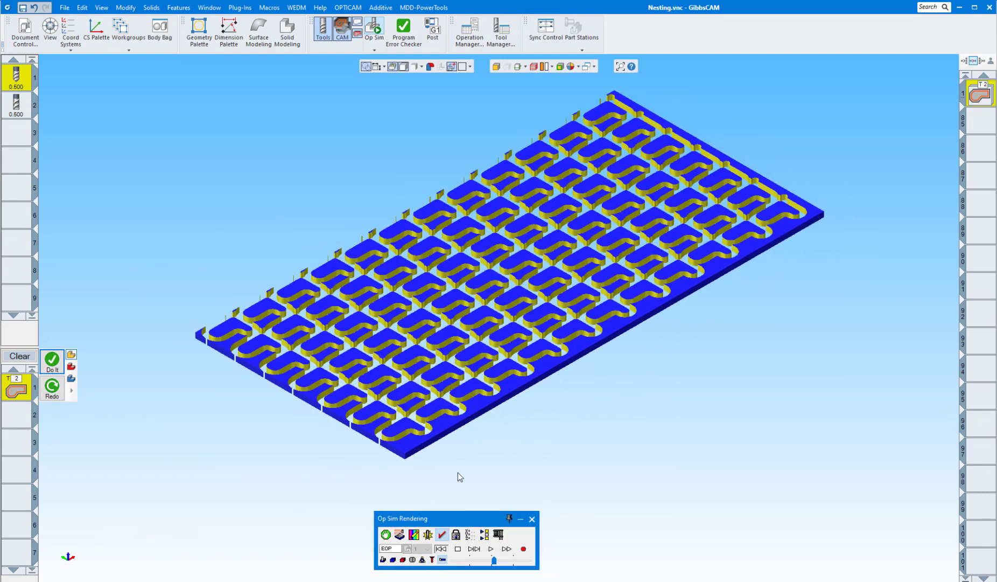
Step: Rewind the 3D Op Sim to bare stock, play it through, and zoom in
{"action": "left_click", "coordinate": [440, 549]}
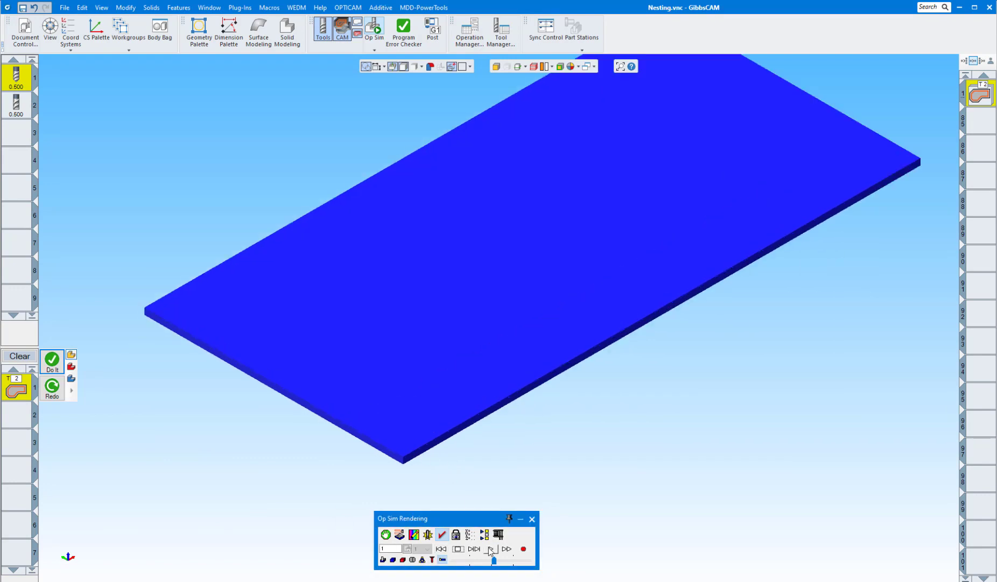
{"action": "left_click", "coordinate": [491, 549]}
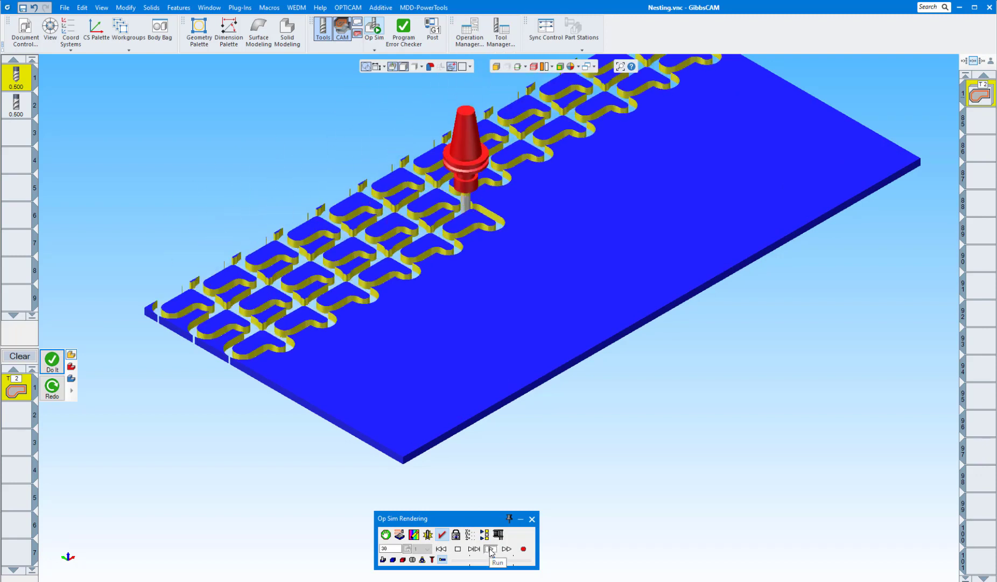
{"action": "left_click", "coordinate": [490, 549]}
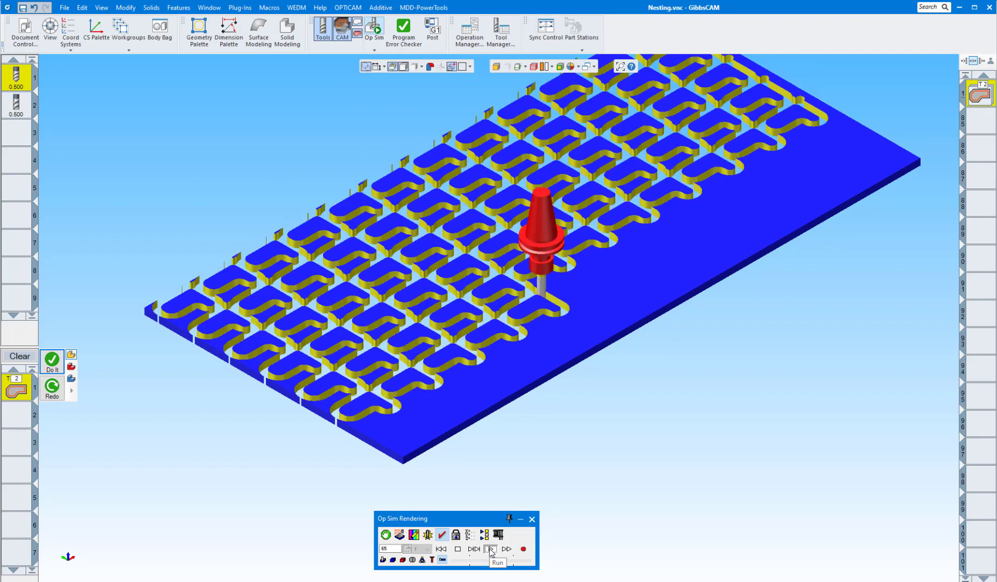
{"action": "left_click", "coordinate": [491, 548]}
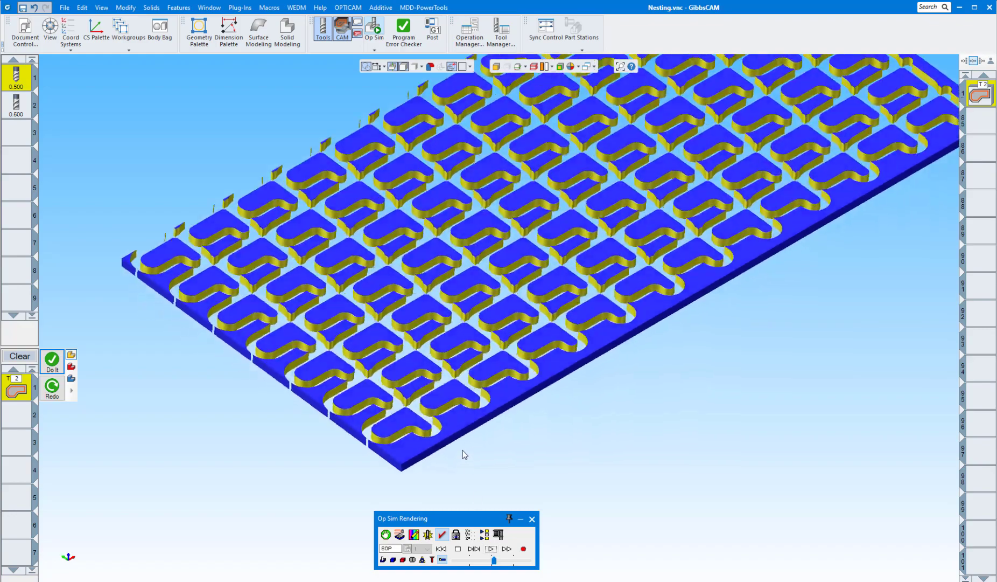
{"action": "scroll", "scroll_direction": "up", "scroll_amount": 3}
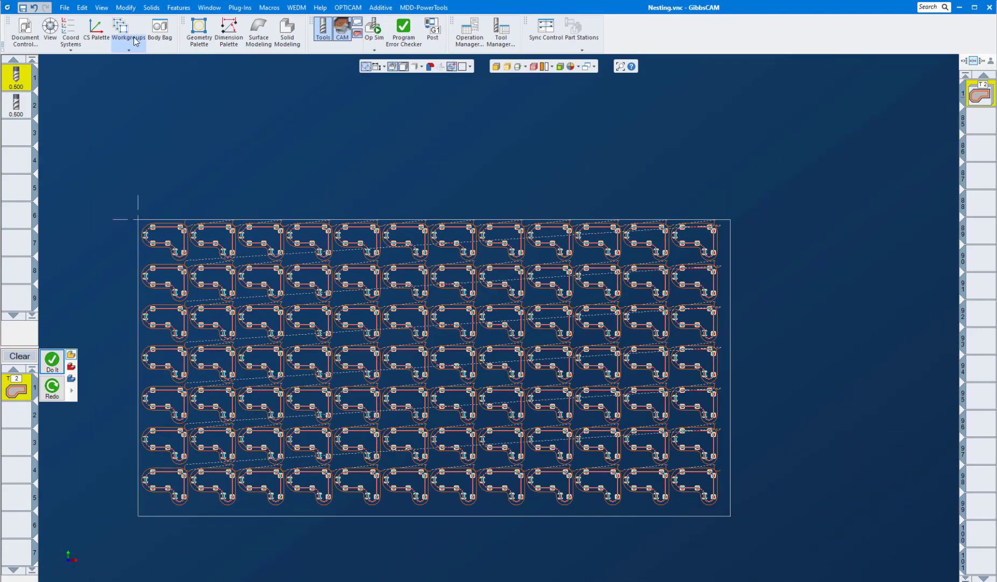
Step: Activate the holes workgroup and create a 0.500 drill process with depth -.55
{"action": "left_click", "coordinate": [128, 28]}
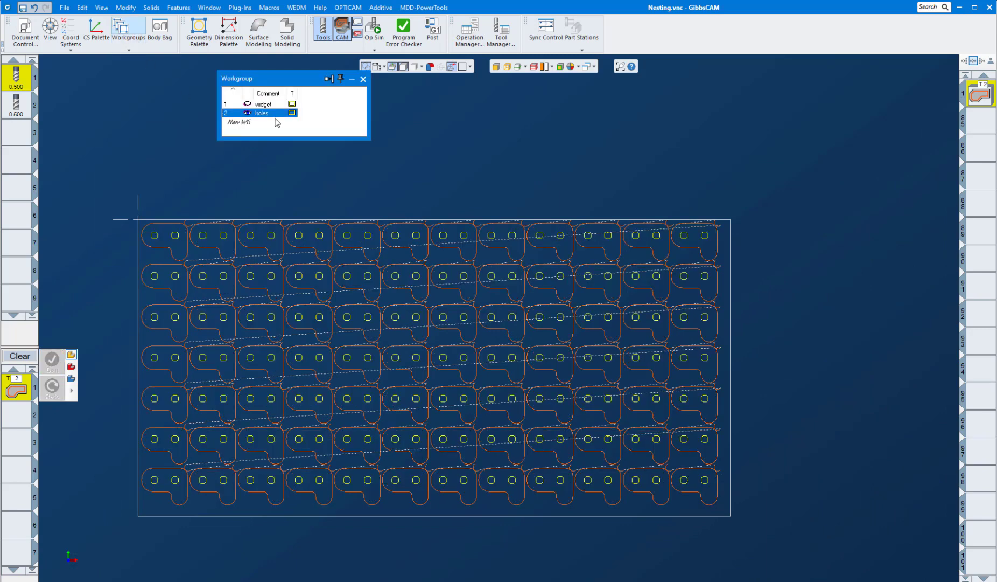
{"action": "left_click", "coordinate": [363, 79]}
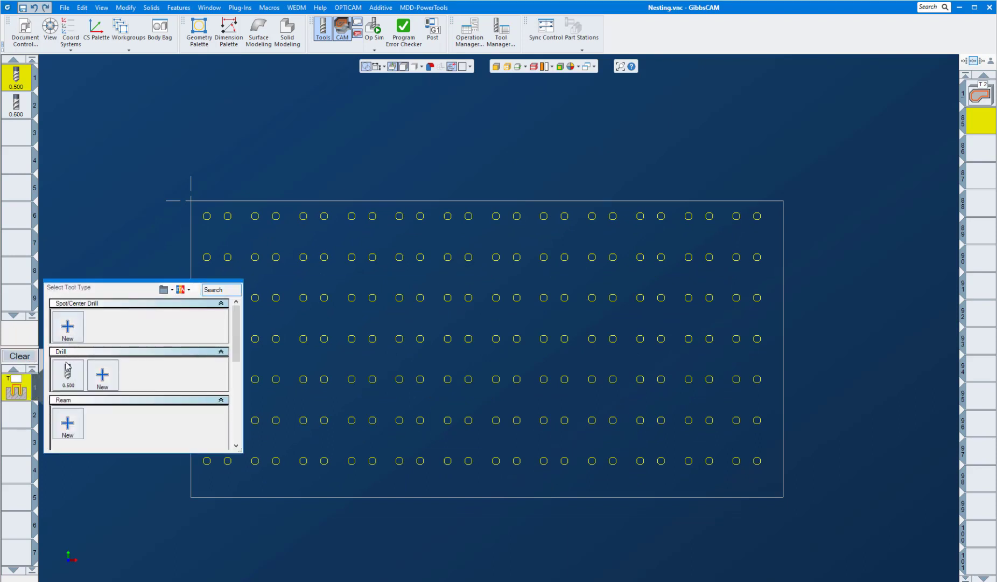
{"action": "double_click", "coordinate": [67, 375]}
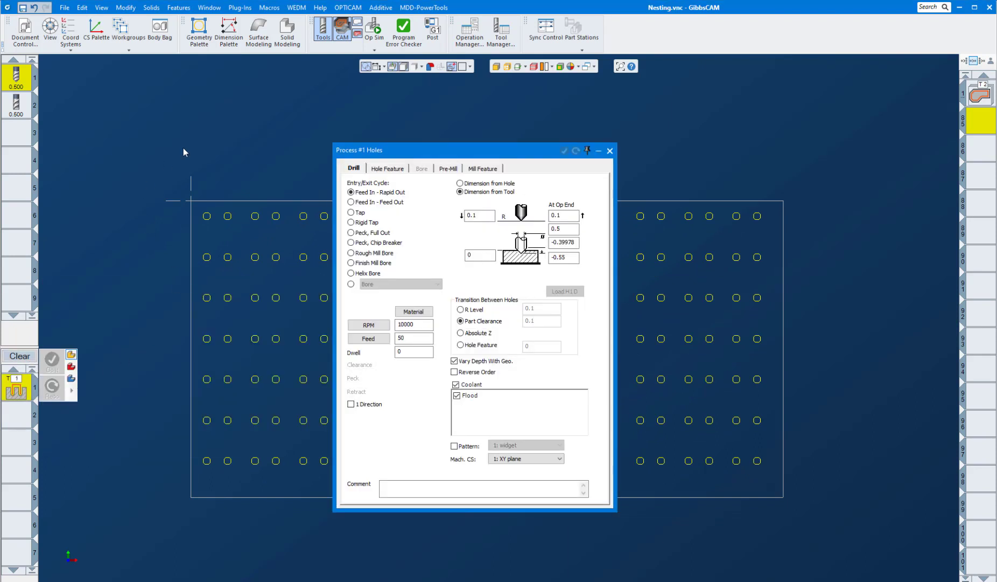
{"action": "left_click", "coordinate": [562, 258]}
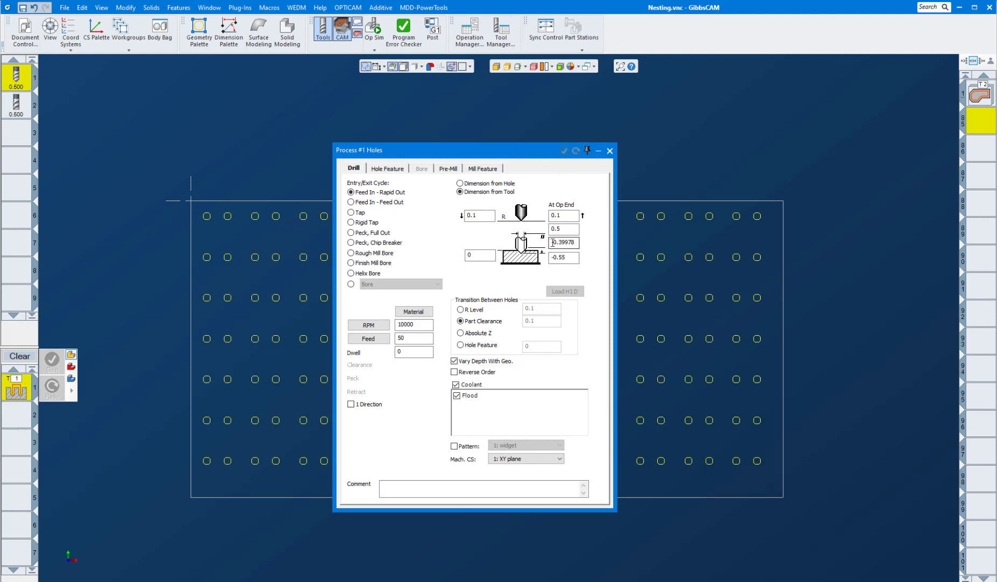
{"action": "triple_click", "coordinate": [563, 243]}
{"action": "type", "text": "-.55"}
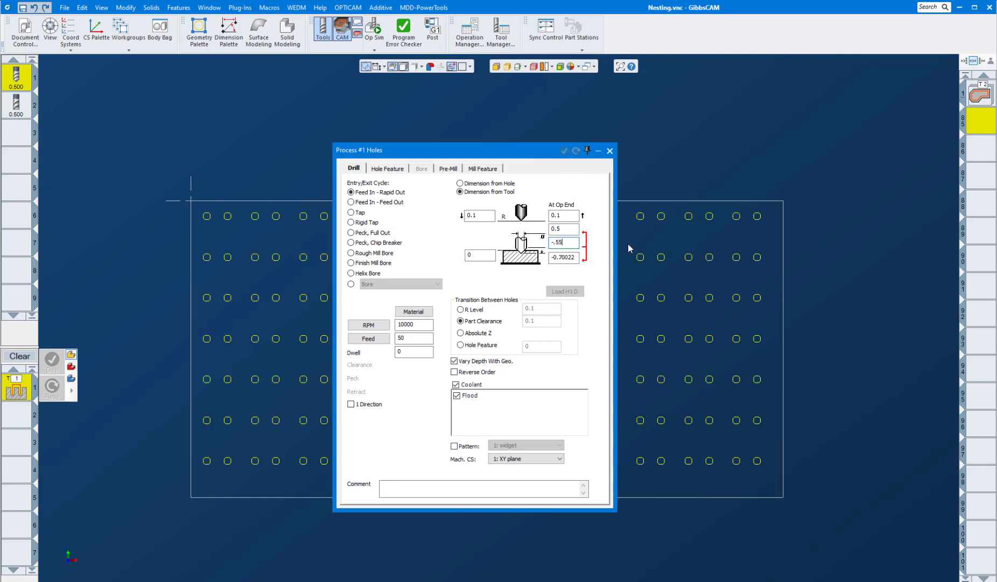
{"action": "mouse_move", "coordinate": [613, 159]}
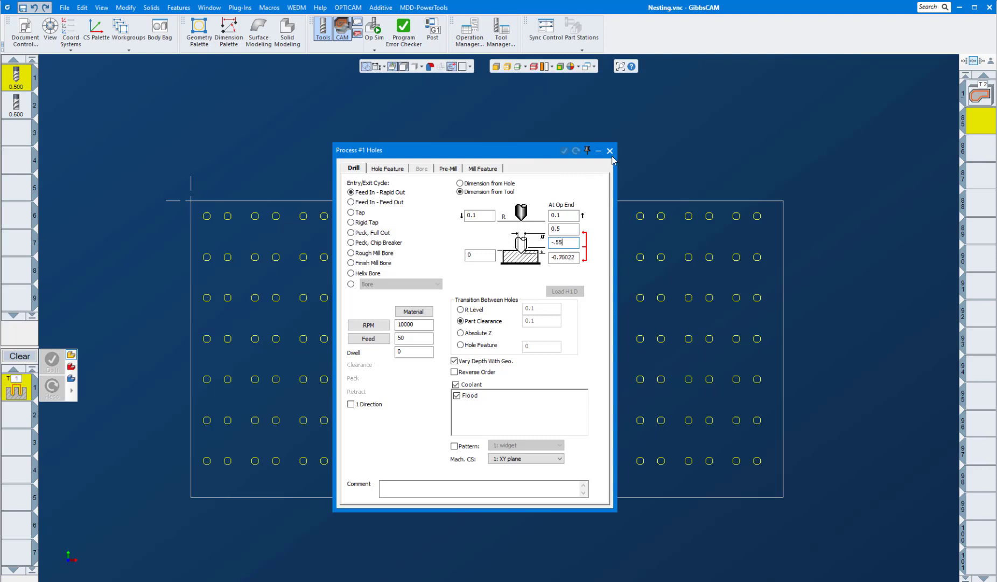
{"action": "left_click", "coordinate": [609, 151]}
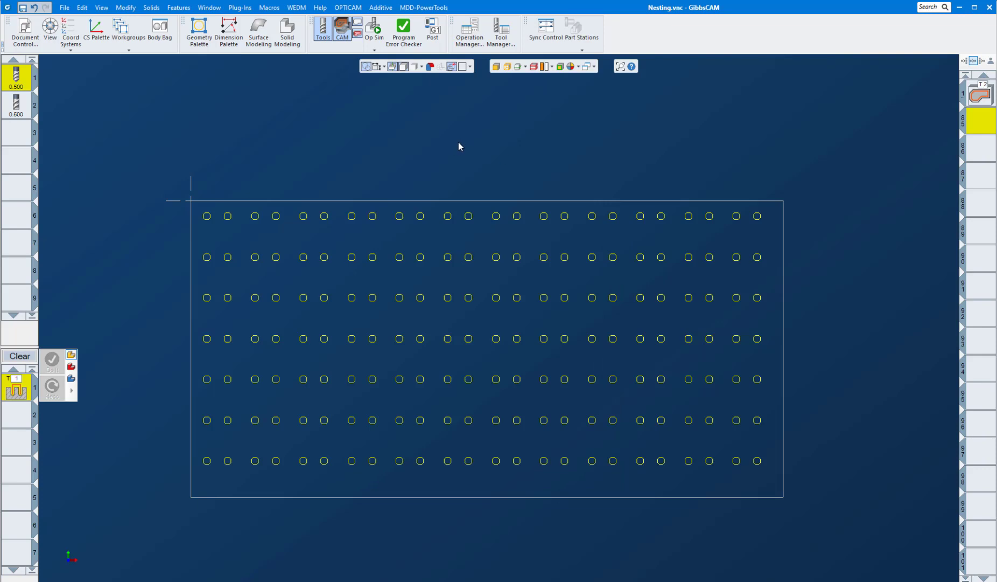
Step: Select the 168 hole circles across the nested sheet
{"action": "left_click", "coordinate": [52, 358]}
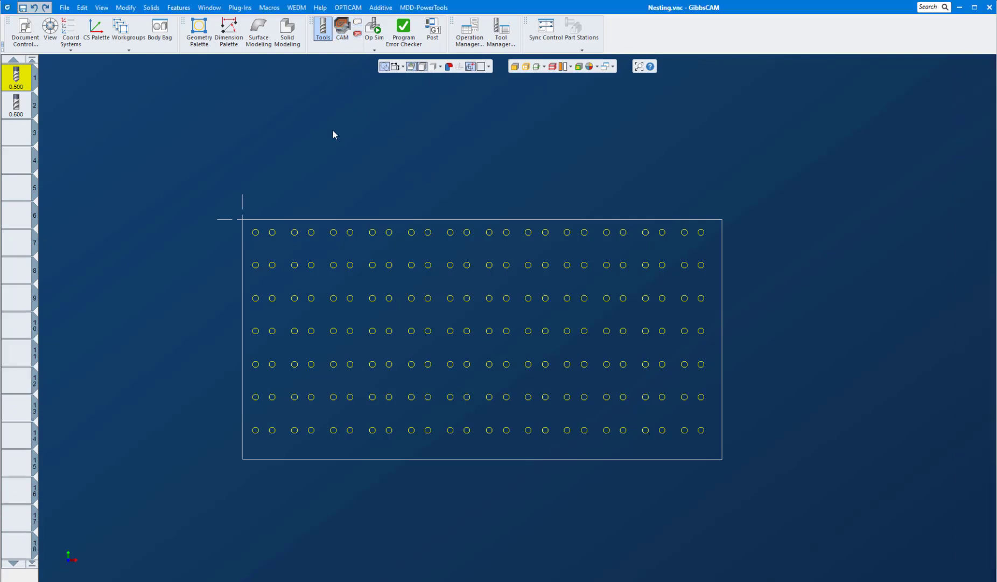
{"action": "mouse_move", "coordinate": [337, 123]}
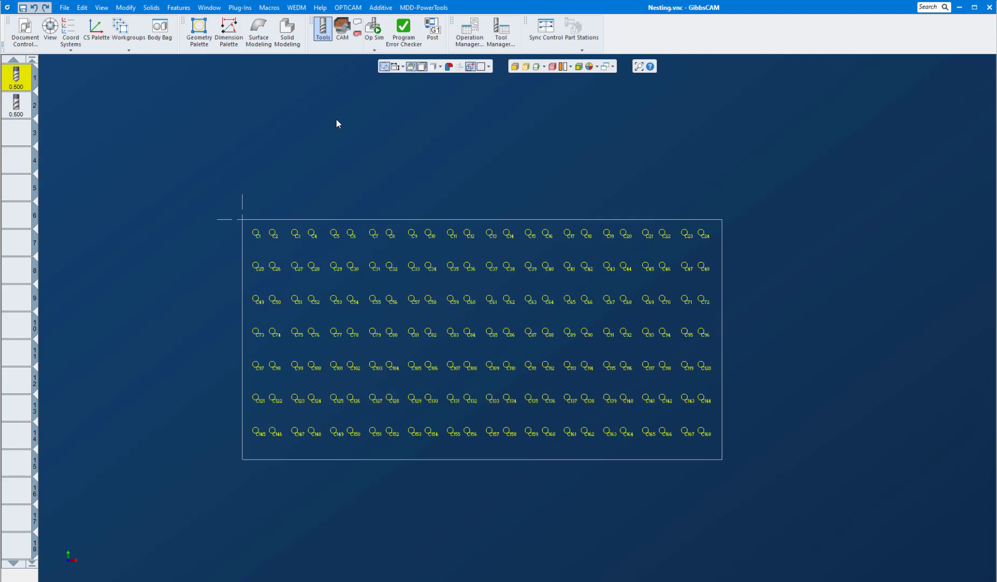
{"action": "mouse_move", "coordinate": [306, 235]}
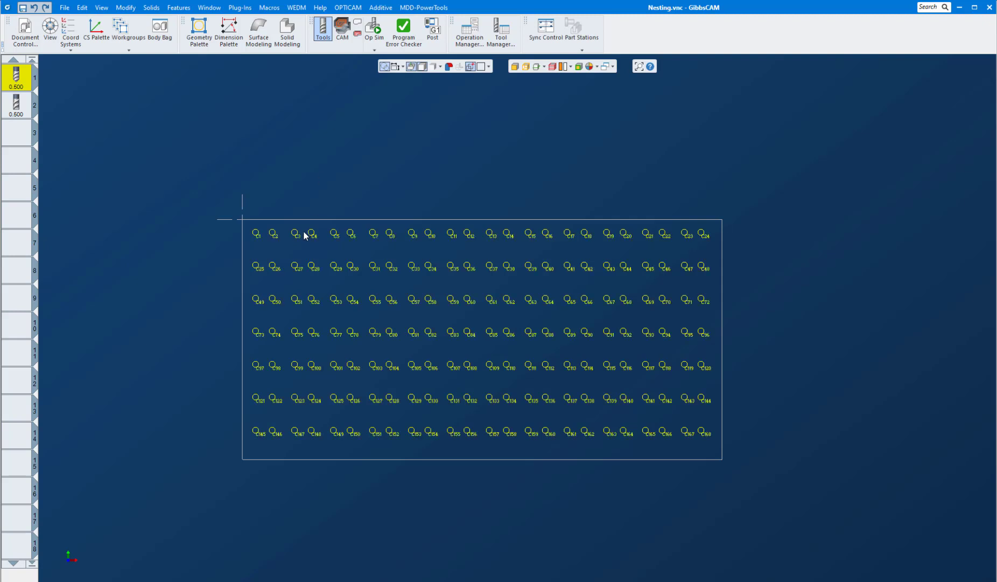
{"action": "mouse_move", "coordinate": [254, 239]}
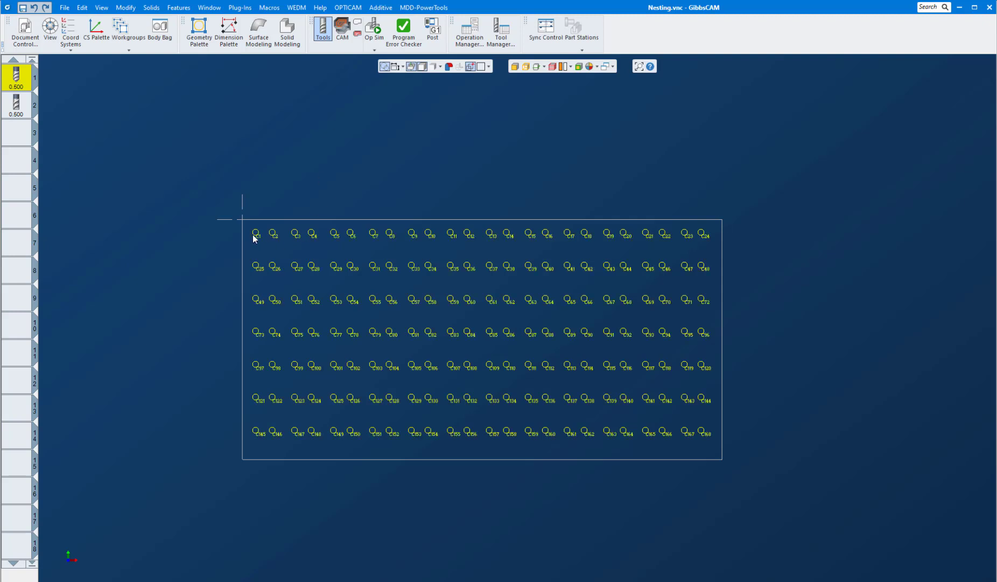
{"action": "mouse_move", "coordinate": [683, 242]}
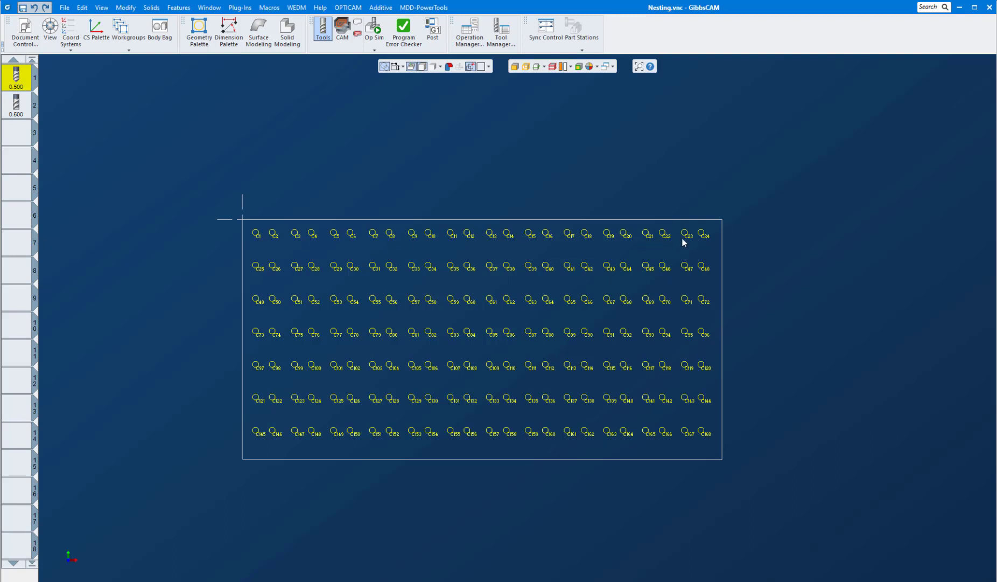
{"action": "mouse_move", "coordinate": [404, 280]}
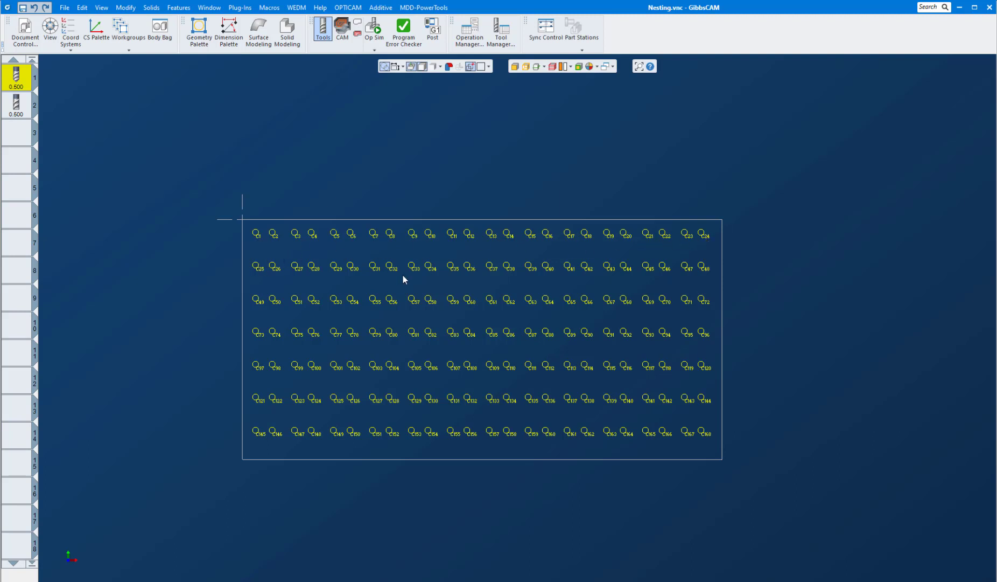
{"action": "mouse_move", "coordinate": [277, 302]}
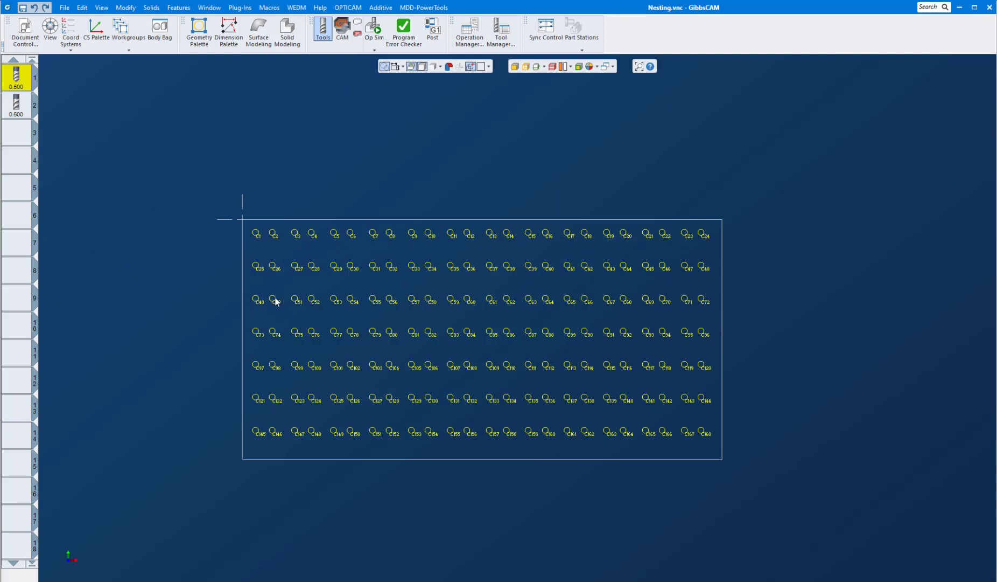
{"action": "mouse_move", "coordinate": [649, 270]}
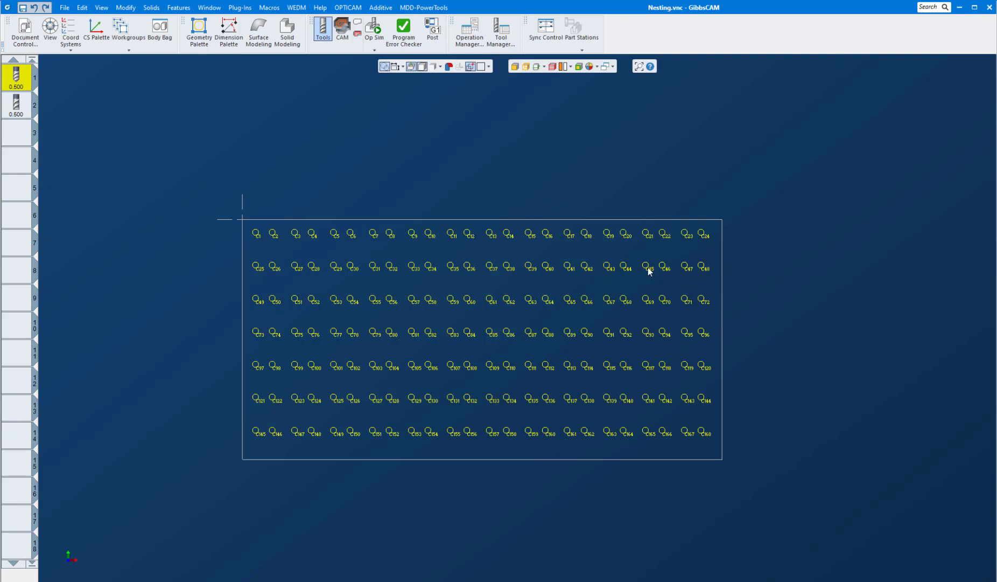
{"action": "mouse_move", "coordinate": [253, 219]}
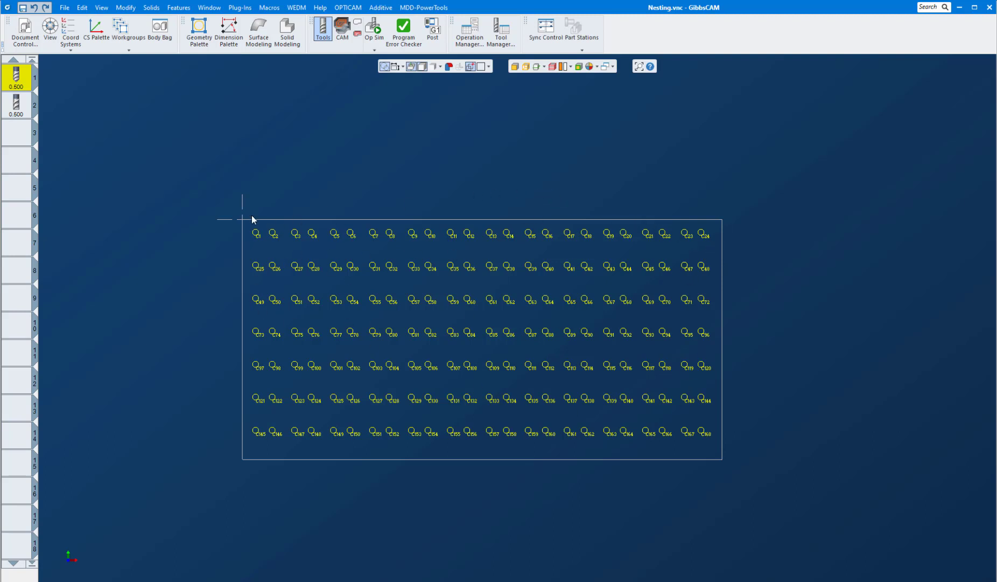
{"action": "mouse_move", "coordinate": [129, 28]}
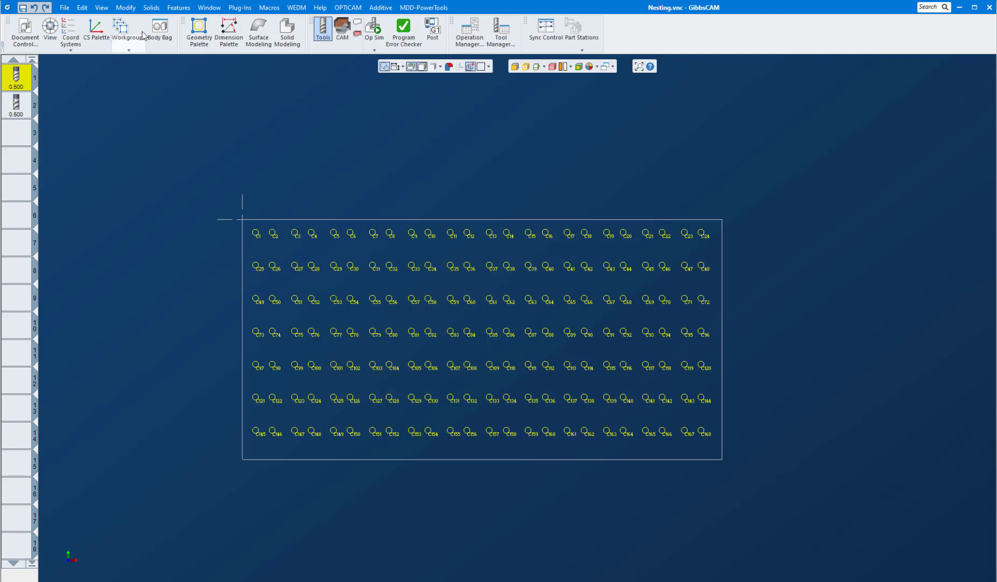
{"action": "mouse_move", "coordinate": [291, 130]}
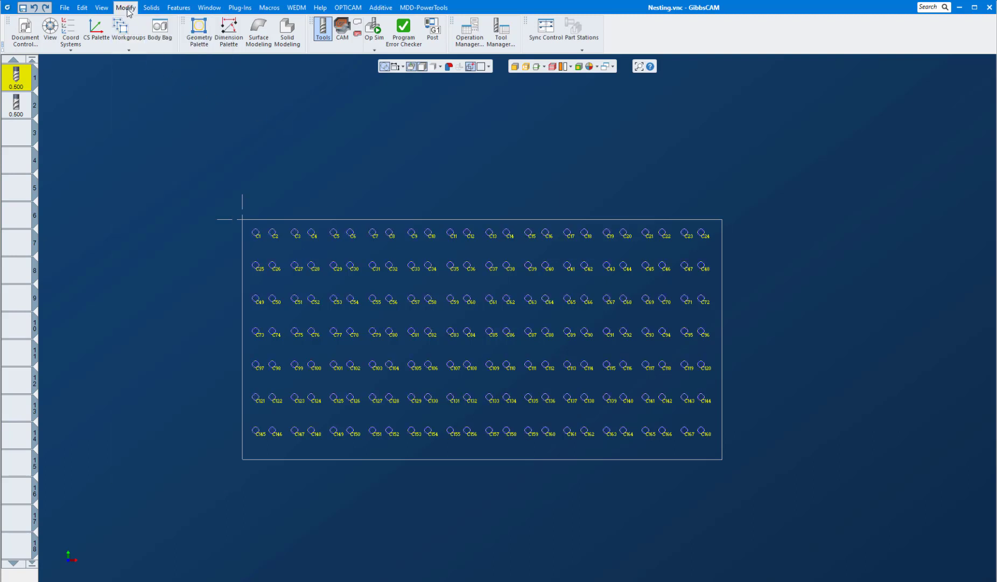
Step: Sort the holes in an S pattern, main axis X, starting at corner X- Y+
{"action": "left_click", "coordinate": [125, 7]}
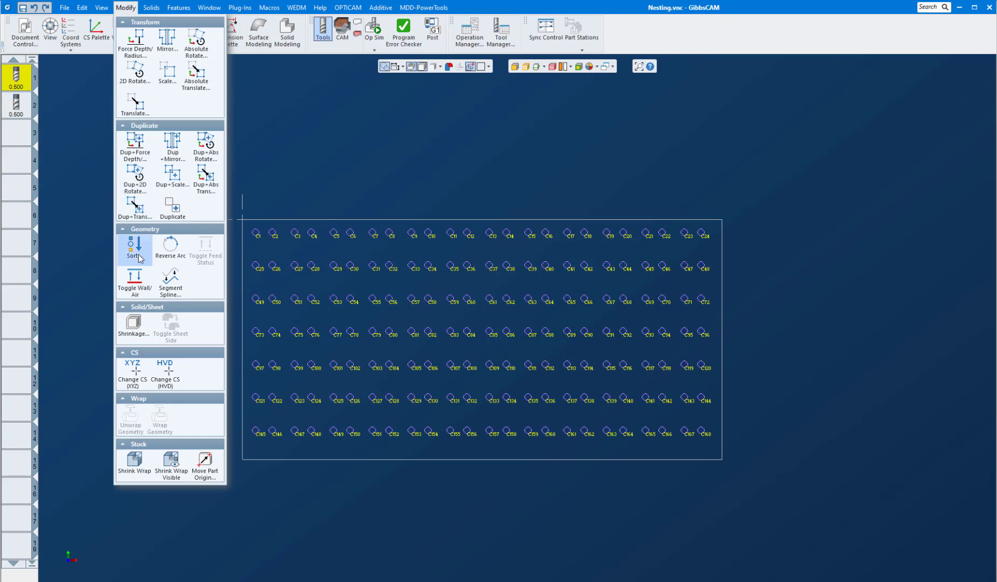
{"action": "left_click", "coordinate": [134, 249]}
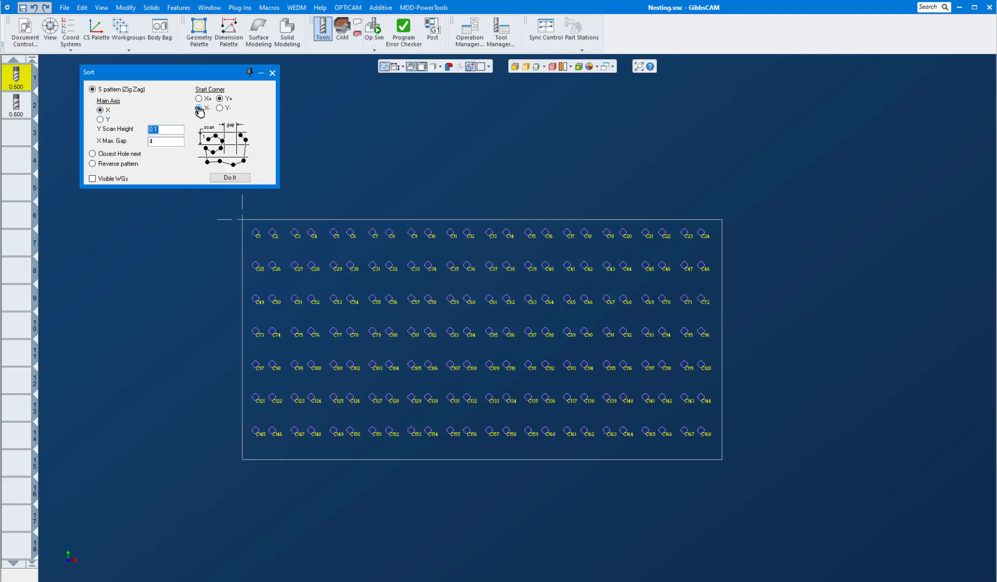
{"action": "left_click", "coordinate": [199, 108]}
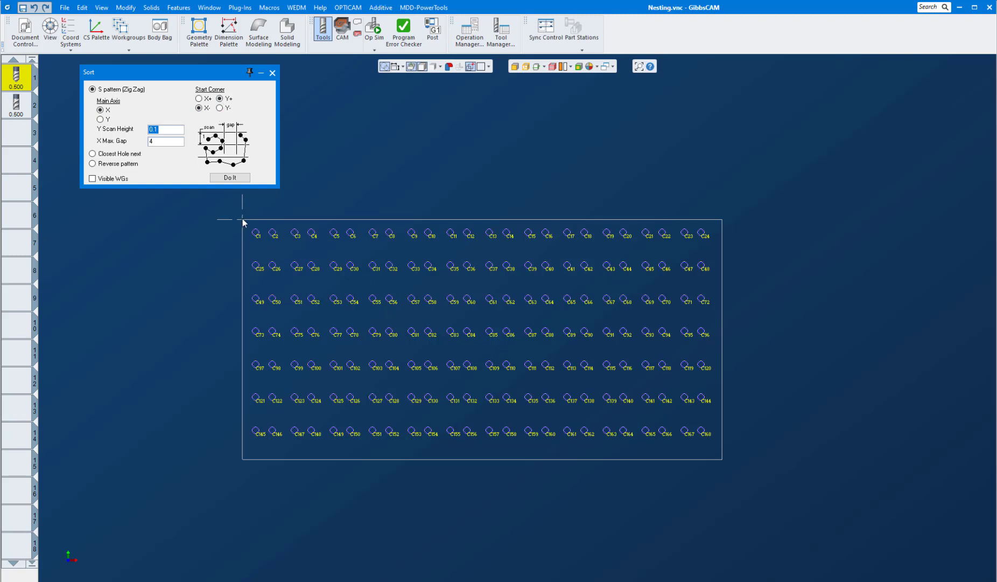
{"action": "mouse_move", "coordinate": [108, 136]}
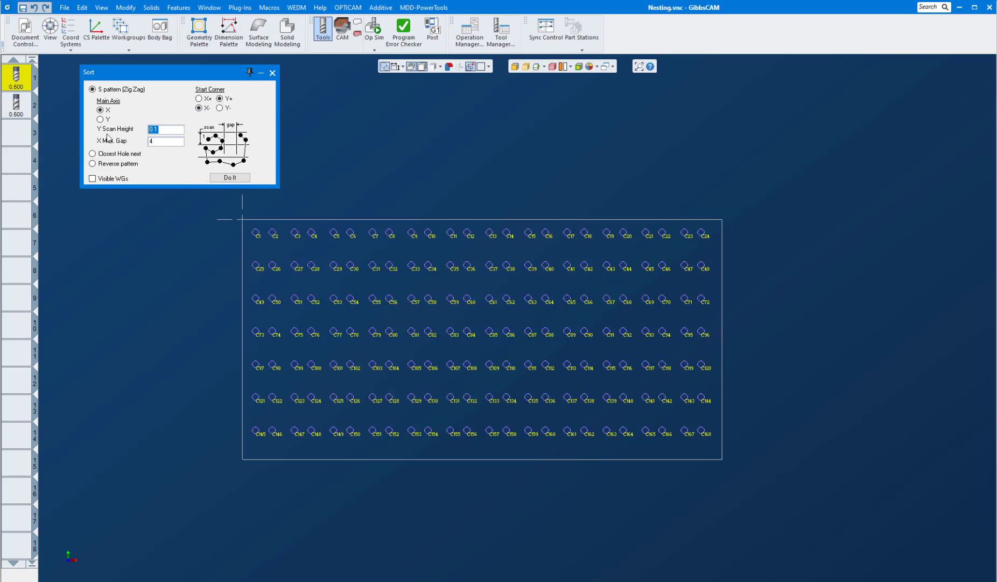
{"action": "mouse_move", "coordinate": [139, 147]}
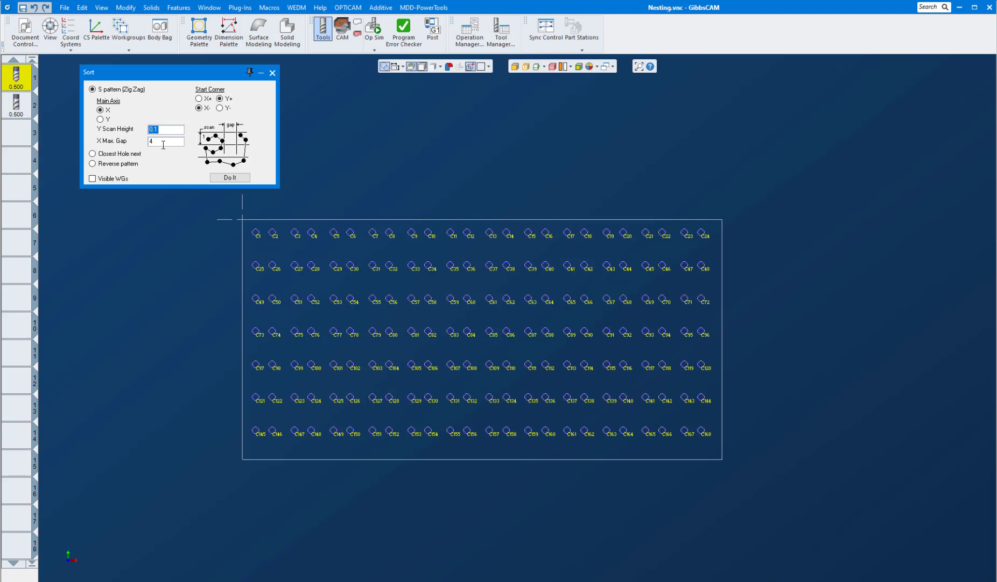
{"action": "mouse_move", "coordinate": [97, 153]}
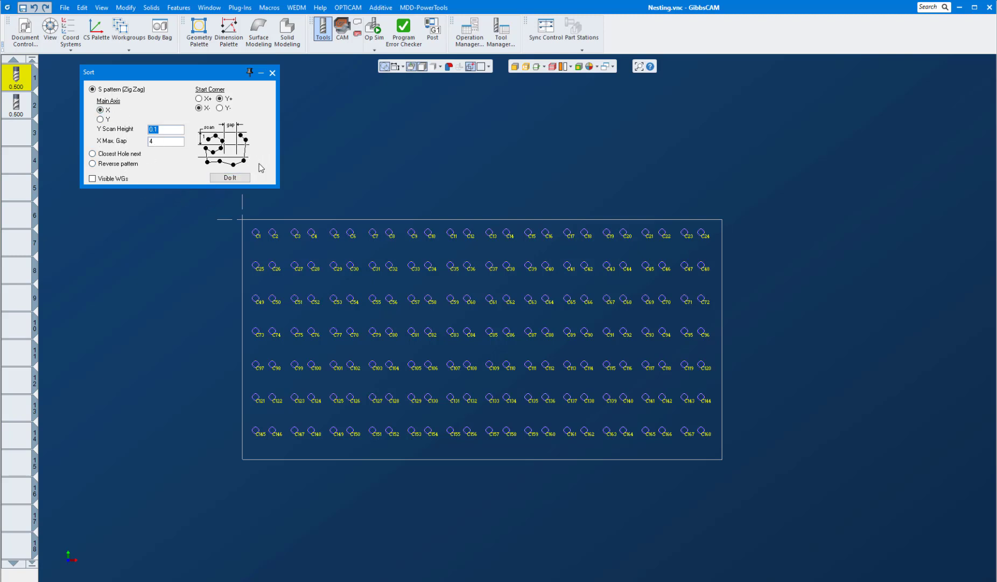
{"action": "left_click", "coordinate": [229, 177]}
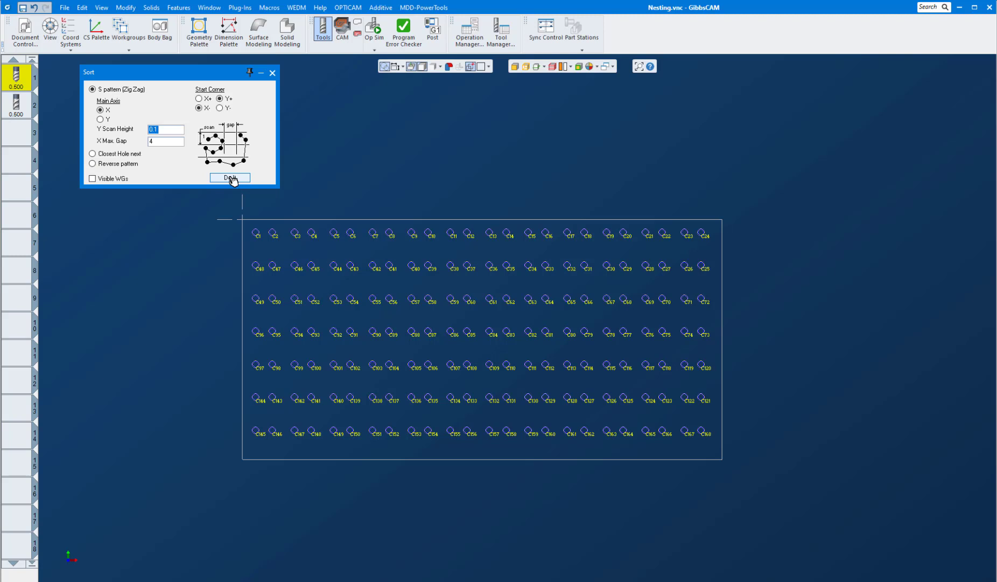
{"action": "left_click", "coordinate": [229, 177]}
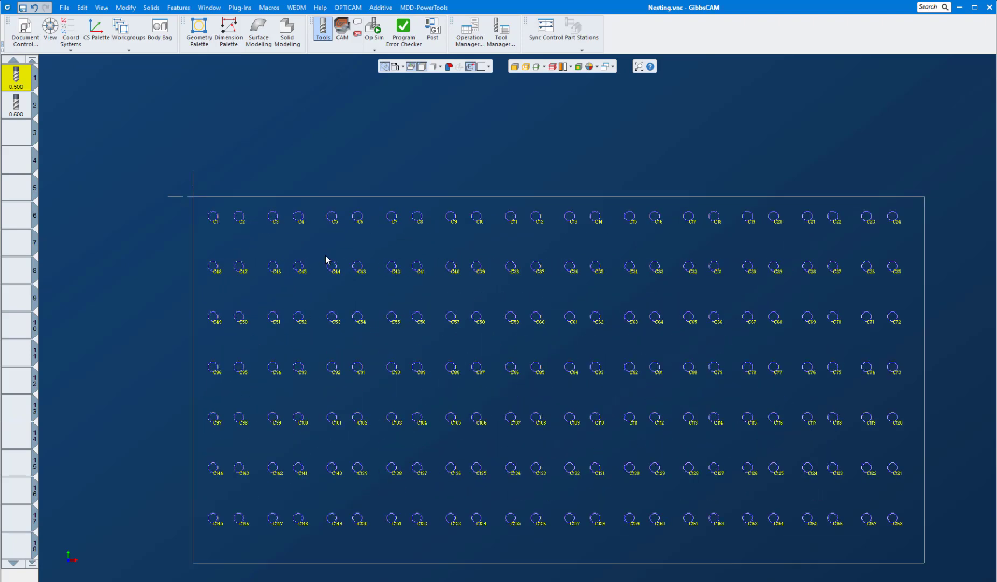
{"action": "mouse_move", "coordinate": [896, 224]}
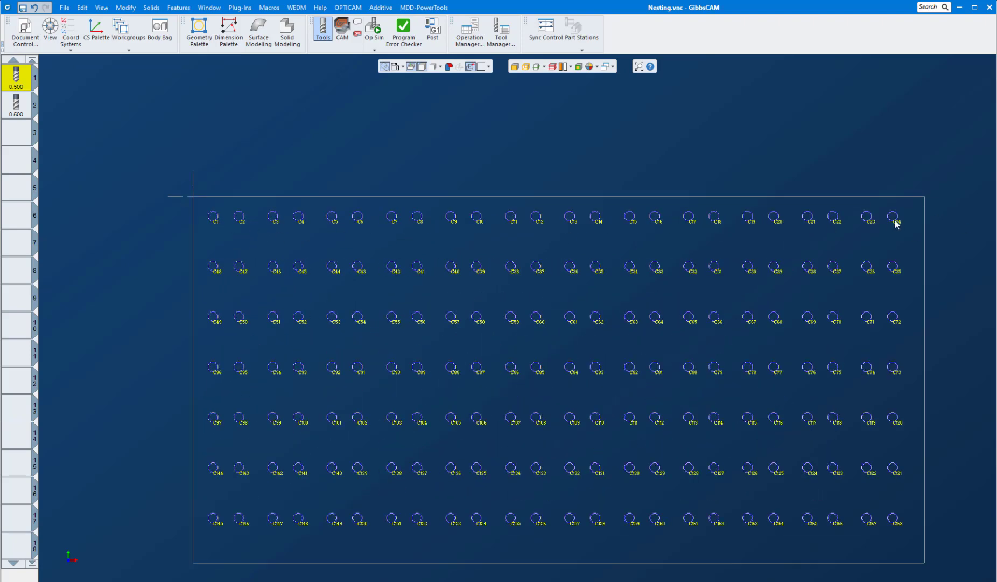
{"action": "mouse_move", "coordinate": [874, 274]}
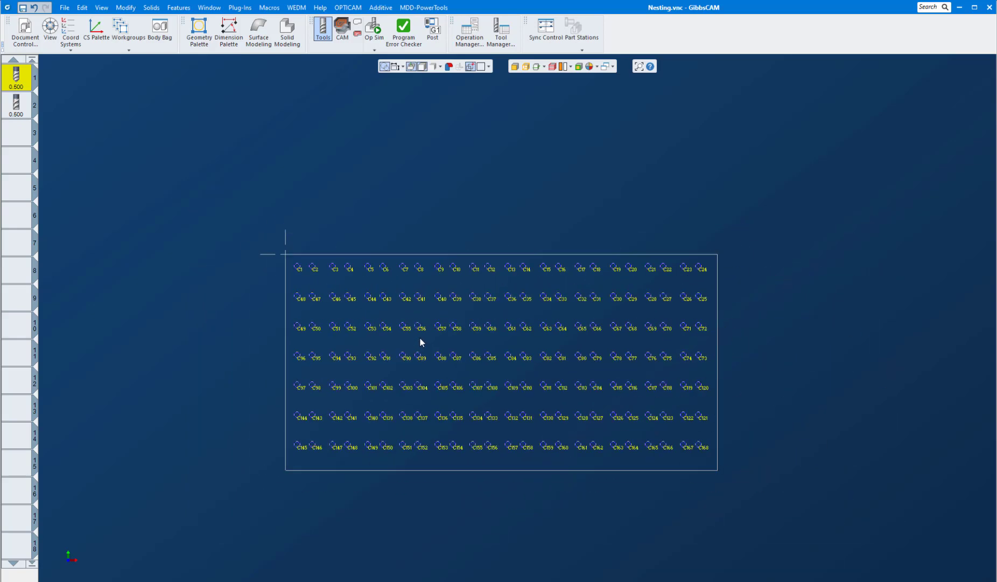
Step: Switch to the CAM process palette to set up the drill operation
{"action": "left_click", "coordinate": [342, 28]}
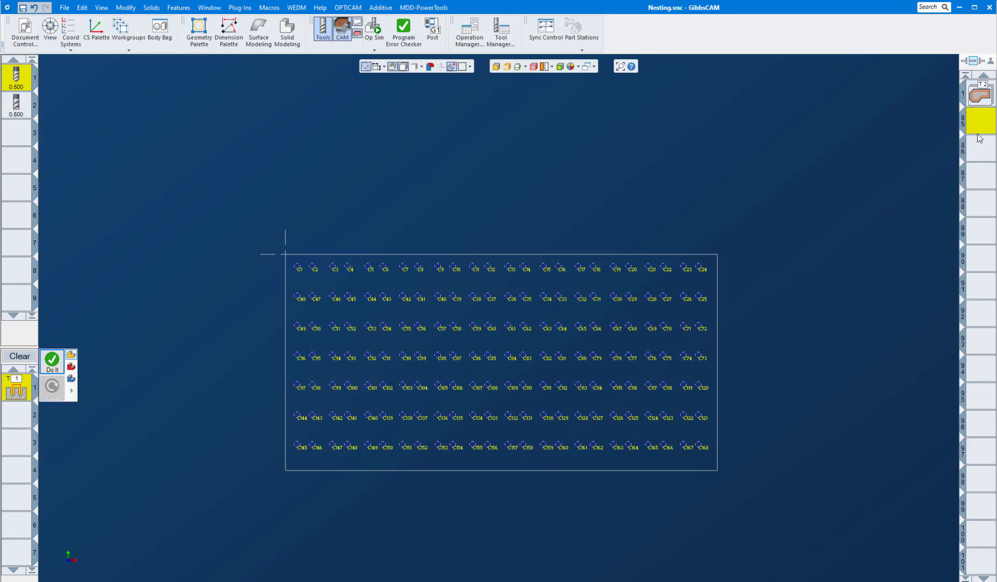
{"action": "mouse_move", "coordinate": [622, 191]}
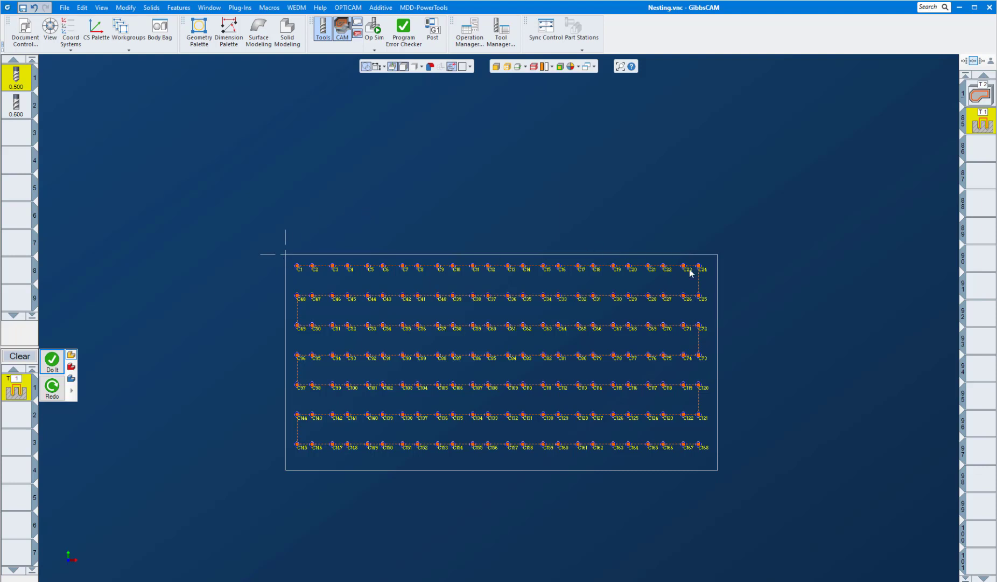
{"action": "mouse_move", "coordinate": [342, 411]}
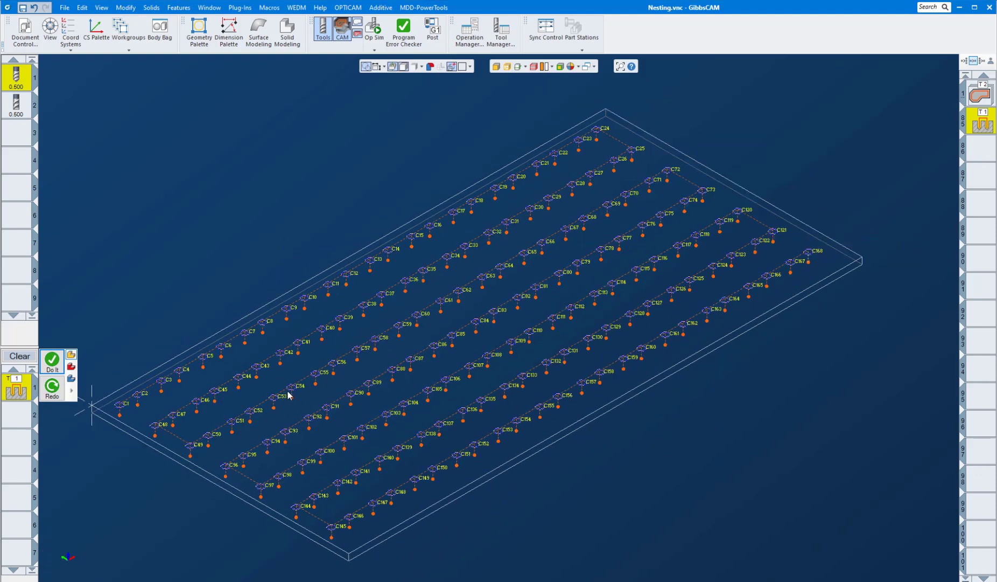
Step: Run the Op Sim rendering from uncut stock to program end and zoom in
{"action": "left_click", "coordinate": [373, 31]}
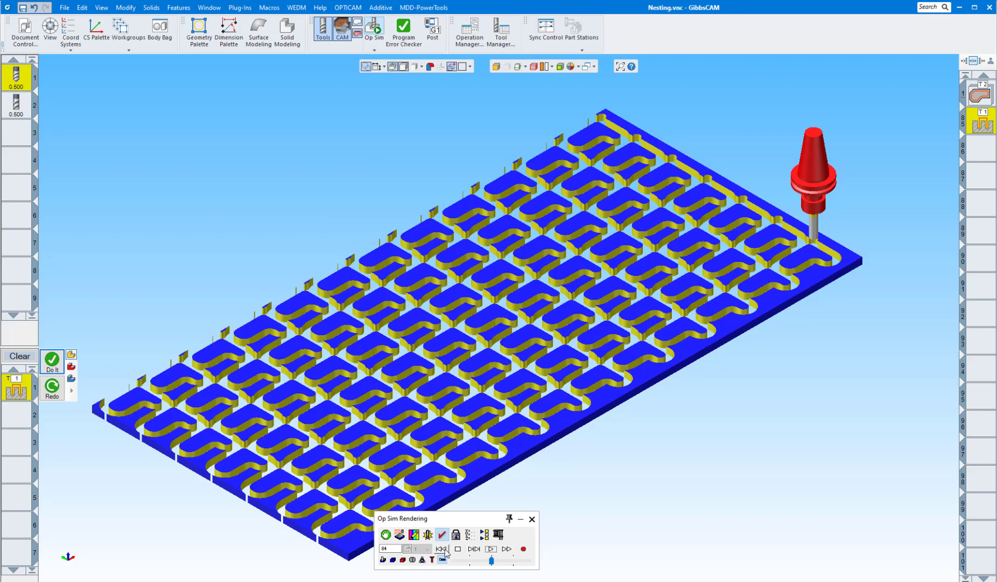
{"action": "left_click", "coordinate": [440, 549]}
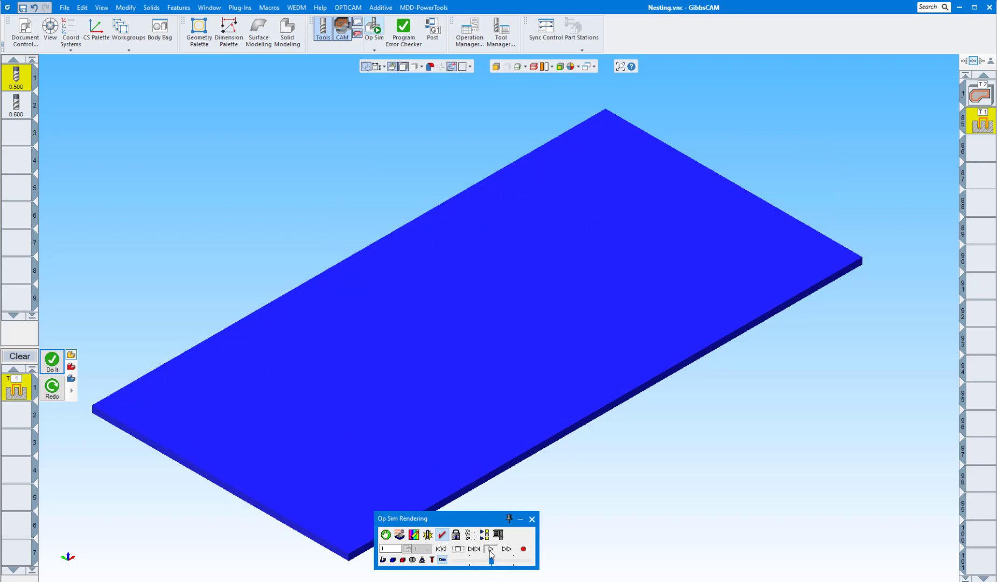
{"action": "left_click", "coordinate": [490, 548]}
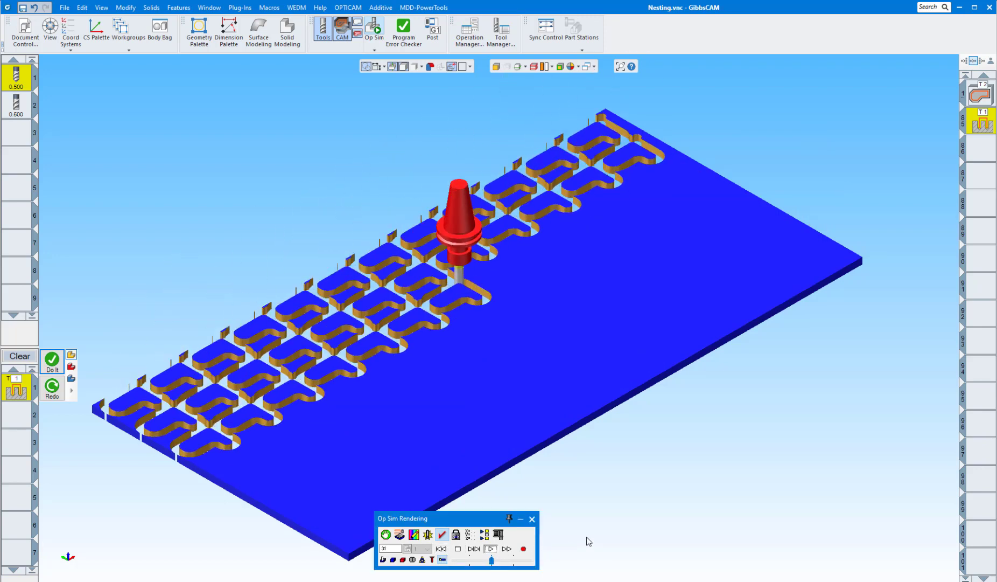
{"action": "left_click", "coordinate": [490, 548]}
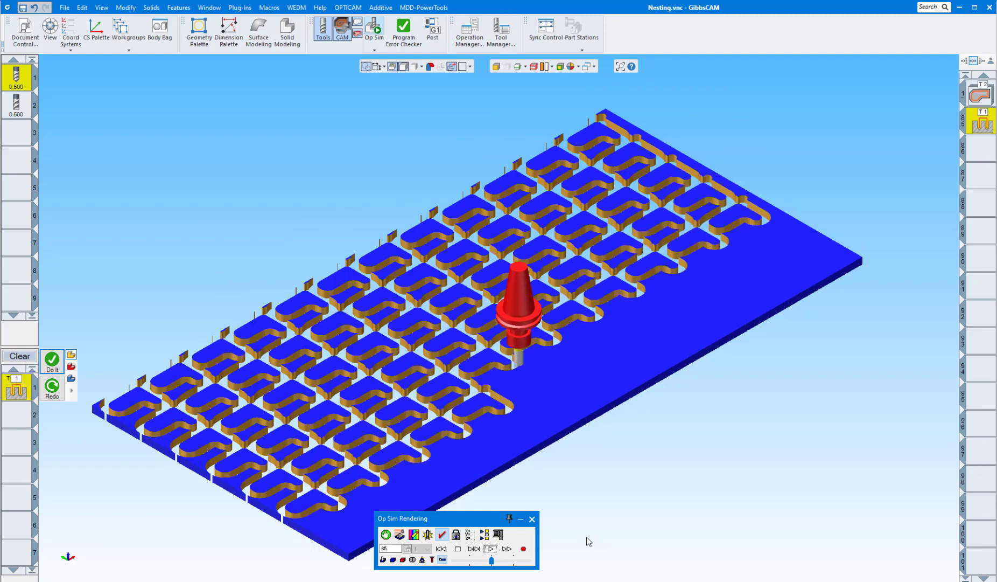
{"action": "left_click", "coordinate": [507, 547]}
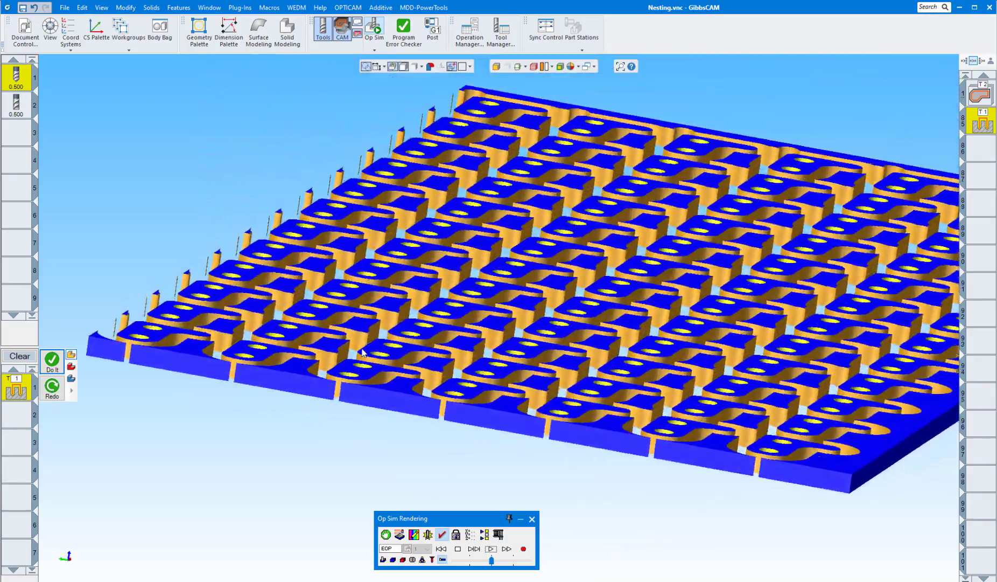
{"action": "scroll", "scroll_direction": "up", "scroll_amount": 3}
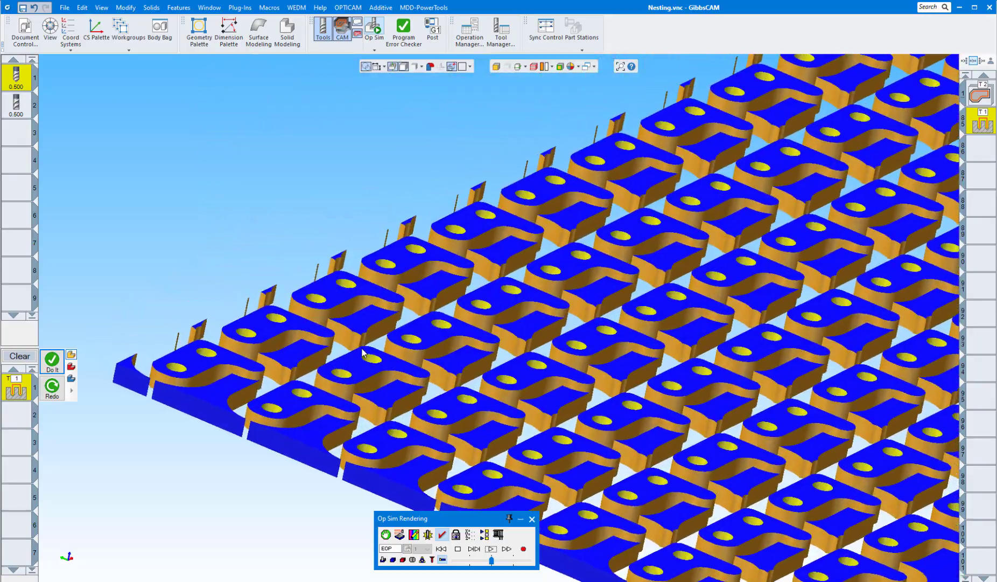